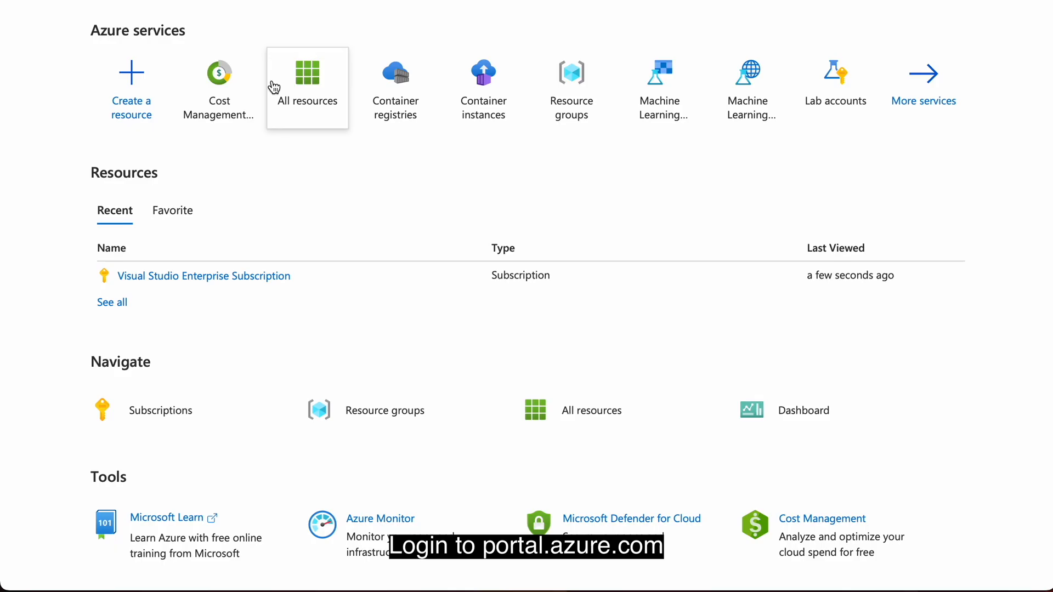
mouse_move(130, 87)
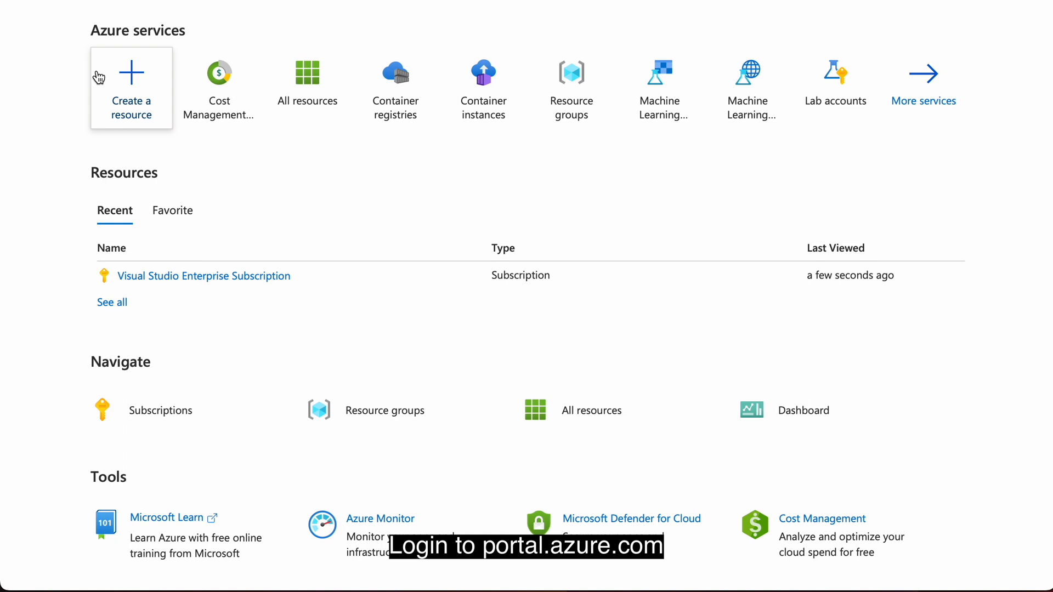
- Search the create-a-resource catalogue for 'container instances' and reach its Marketplace page
click(131, 88)
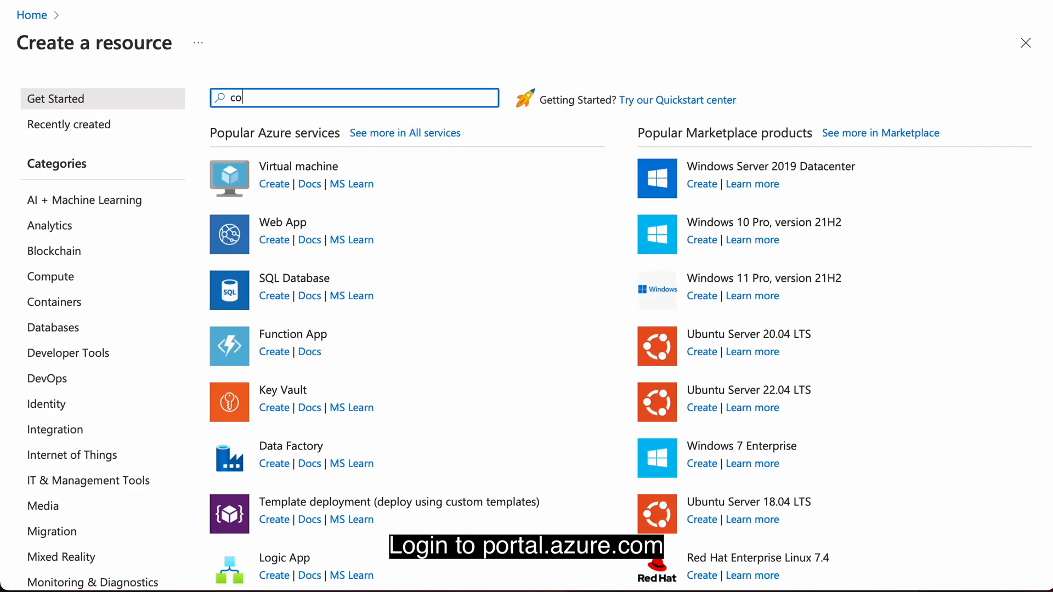
text(container instances)
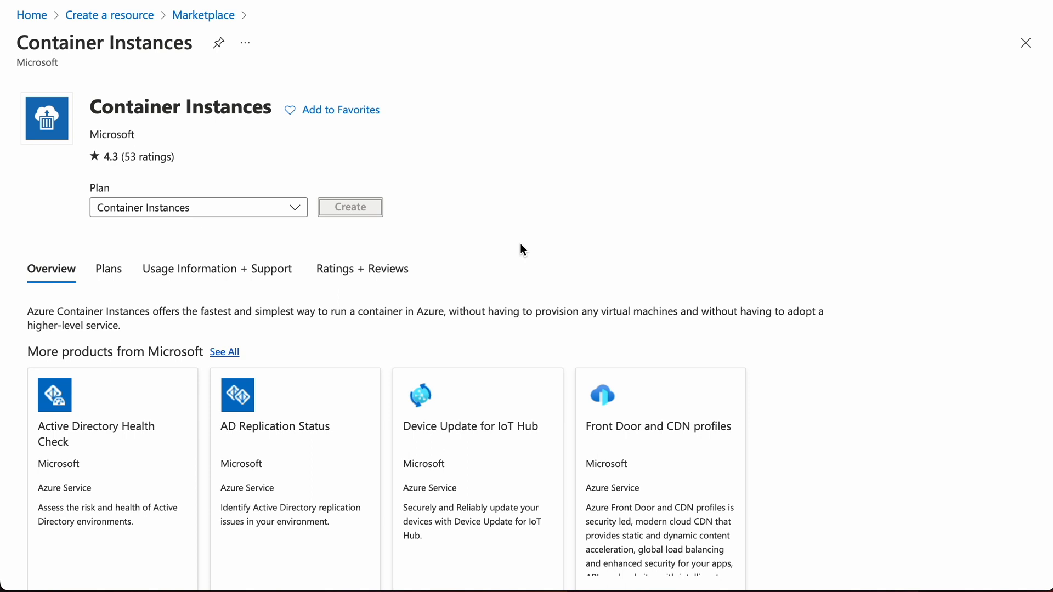
- Start a container instance in a new resource group 'linux' with container name 'ubuntu'
click(349, 207)
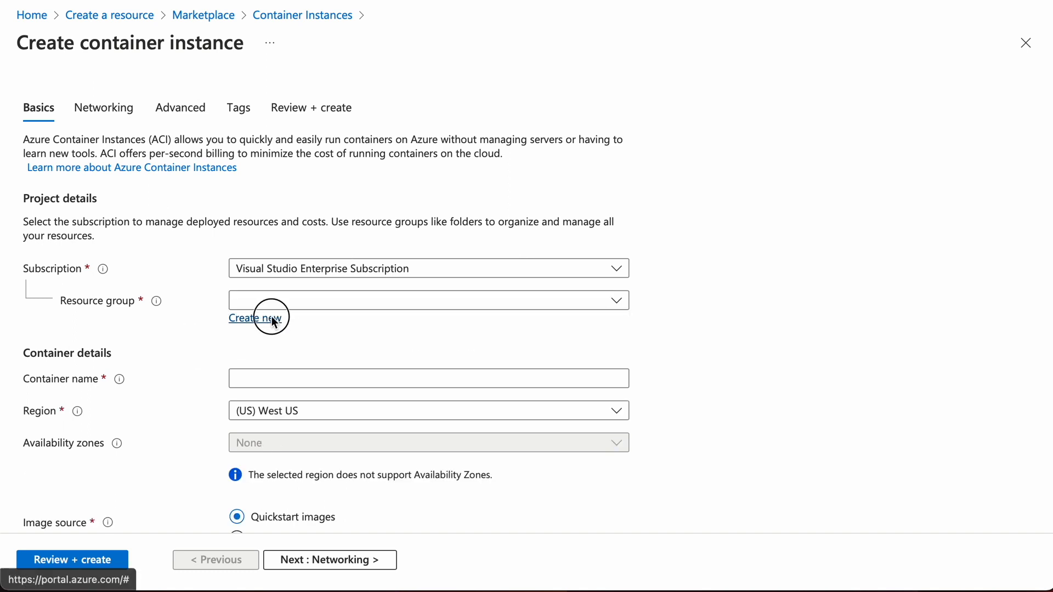
text(linux)
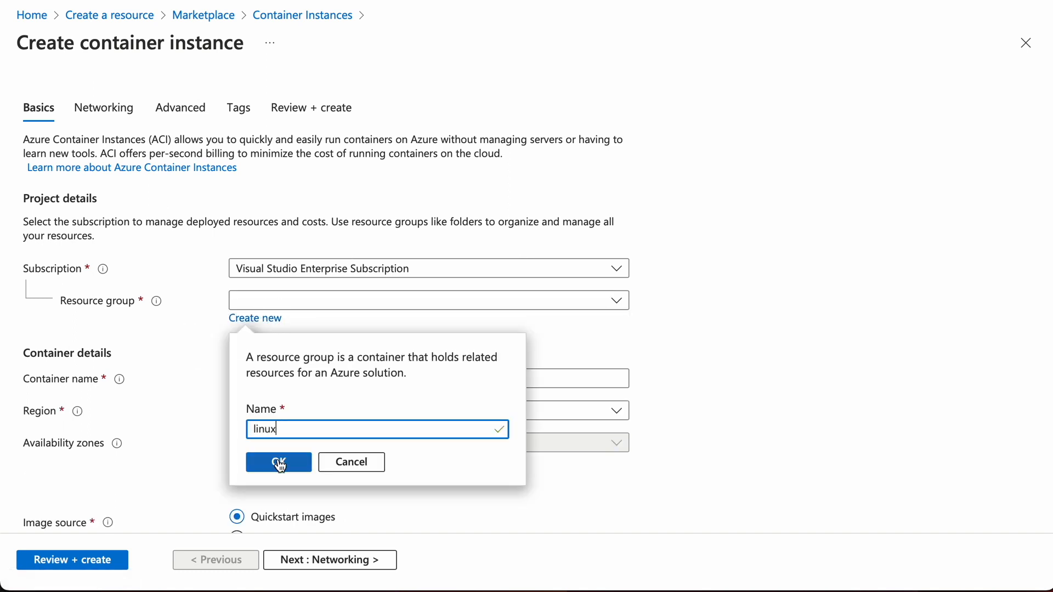
click(277, 462)
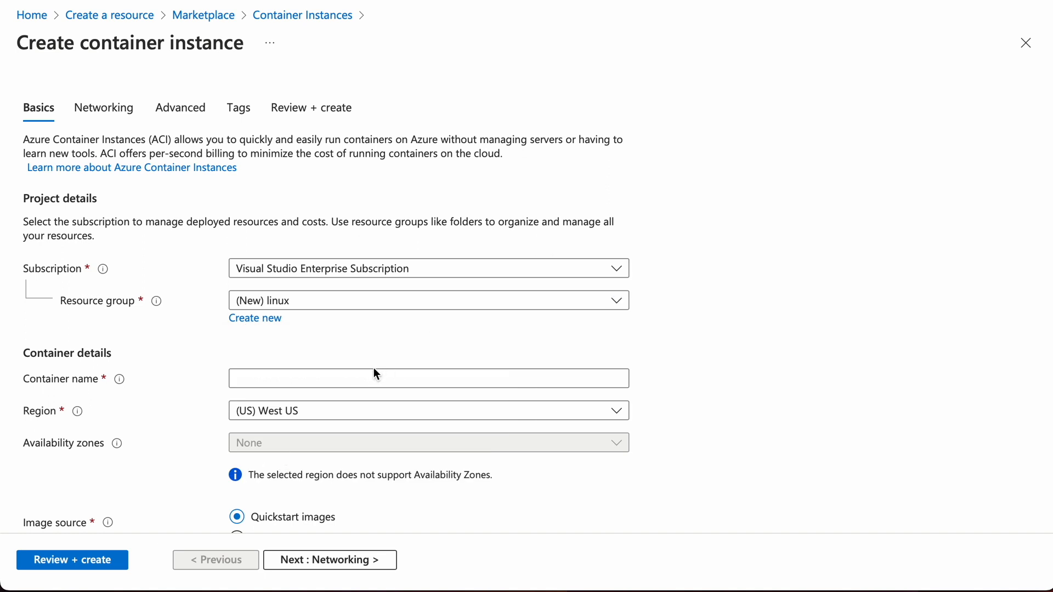
text(ubuntu)
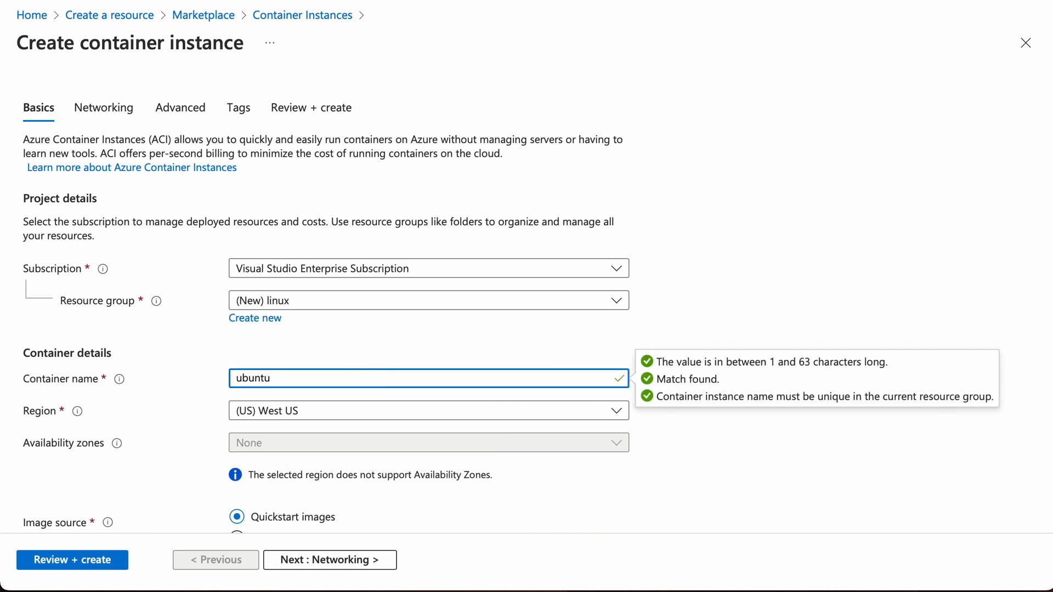
- Use the public registry image registry.hub.docker.com/library/ubuntu and bring up the size settings
scroll(down, 3)
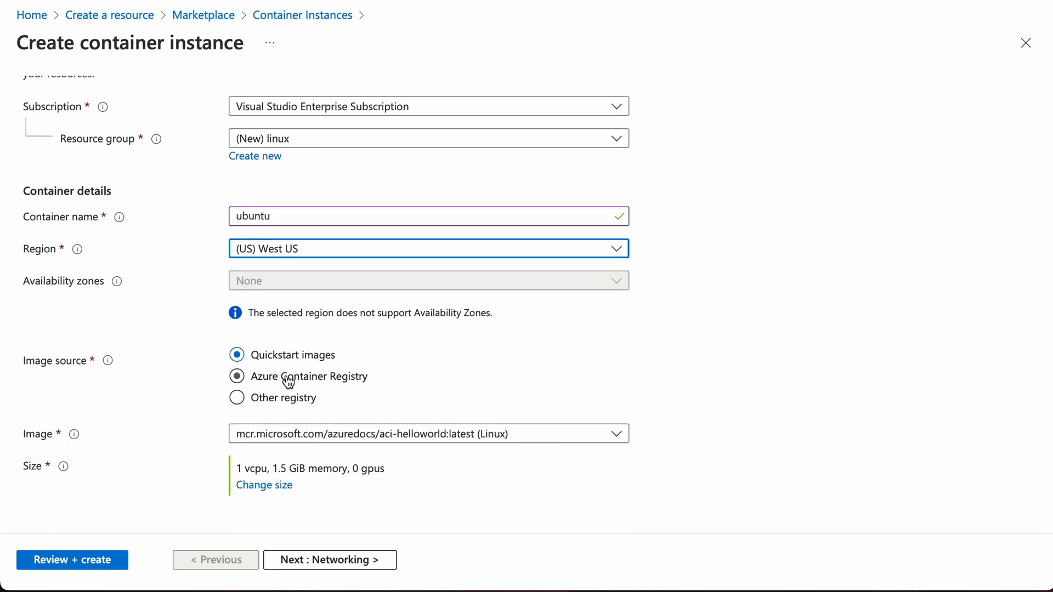
click(428, 433)
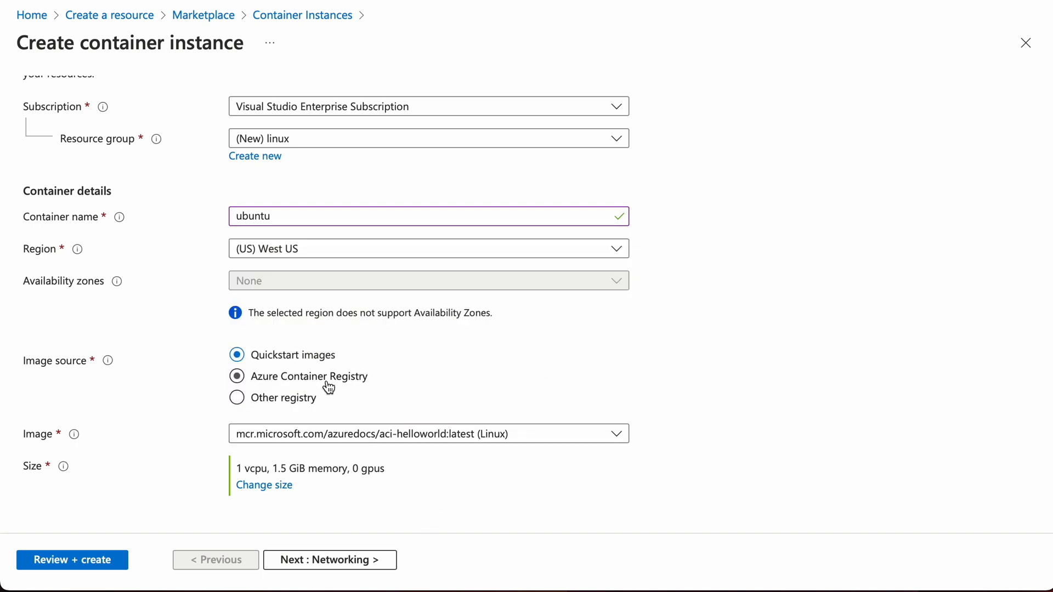
click(237, 397)
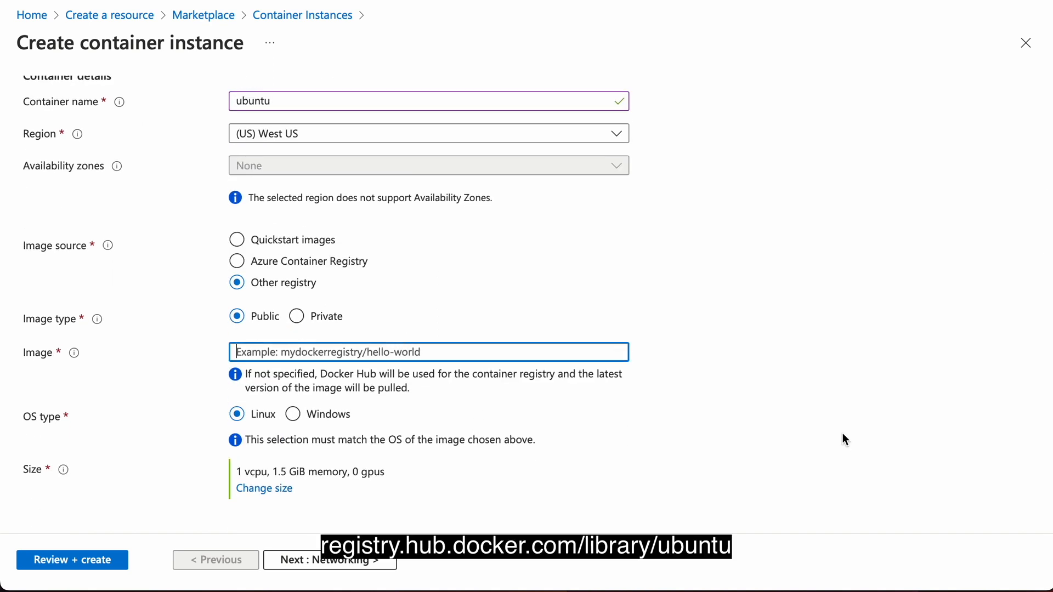
text(registry.hub.docker.com/library/ubuntu)
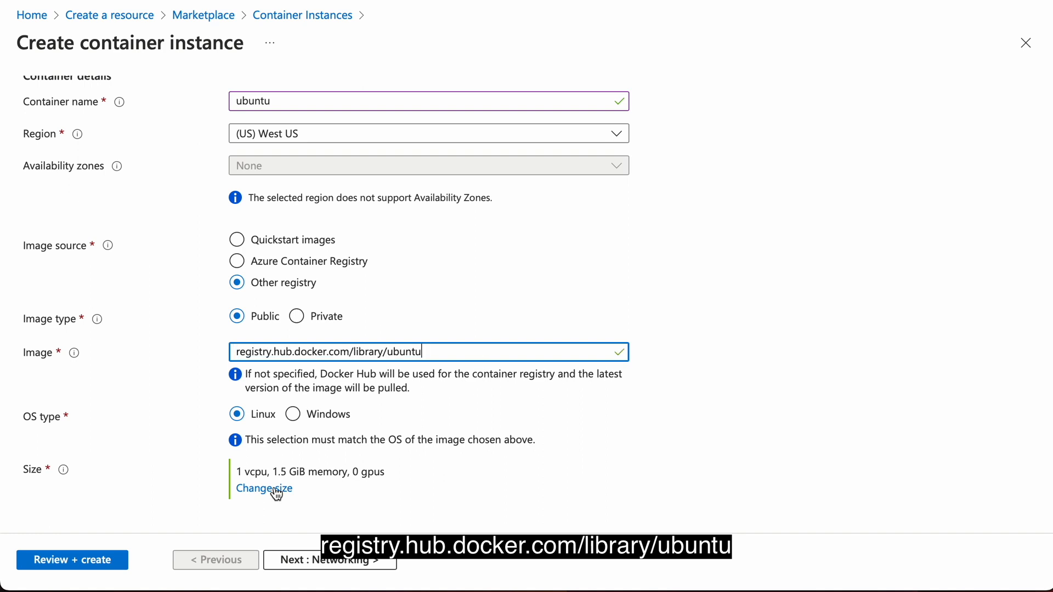
click(264, 488)
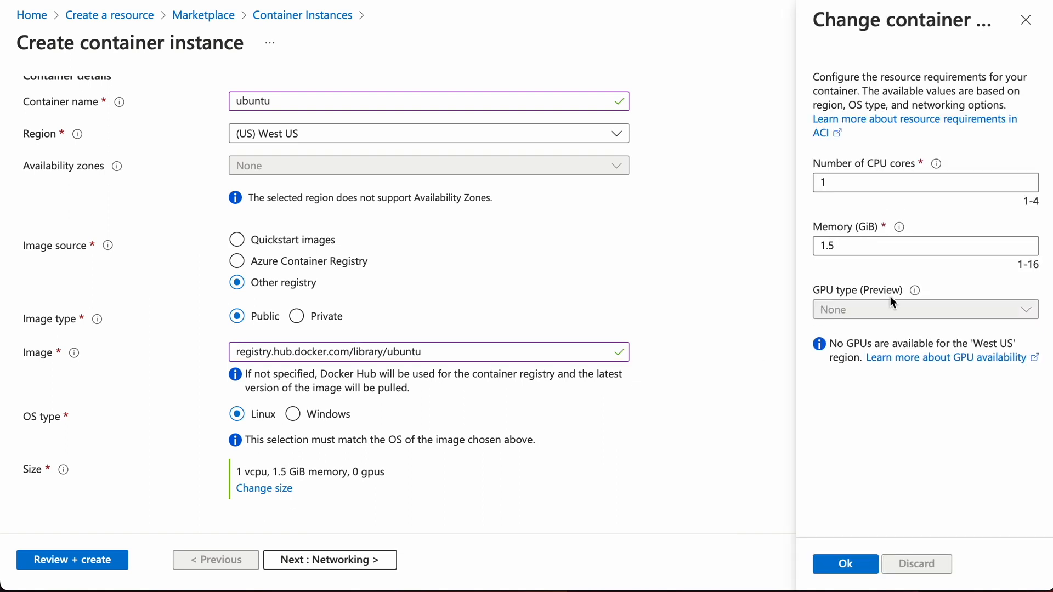
- Keep the default 1 CPU / 1.5 GiB size and continue to Networking with port 80 TCP
click(925, 245)
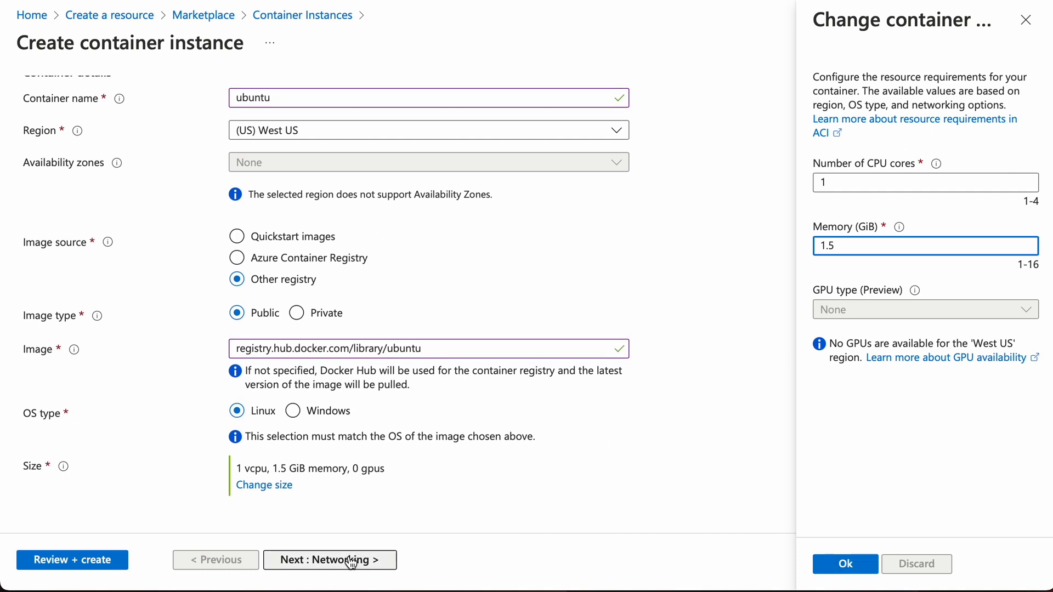
click(330, 559)
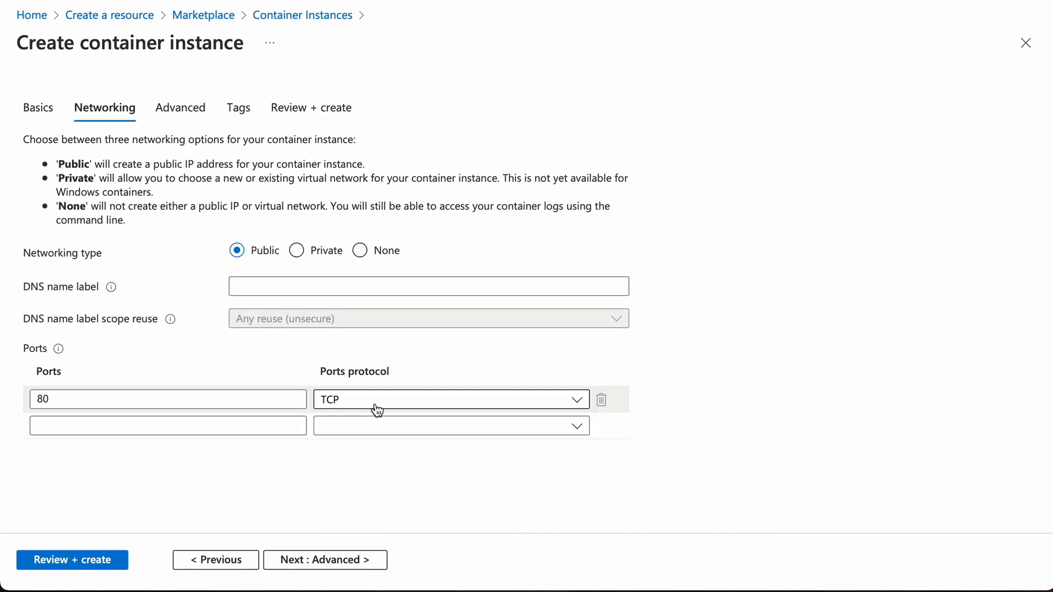
mouse_move(180, 107)
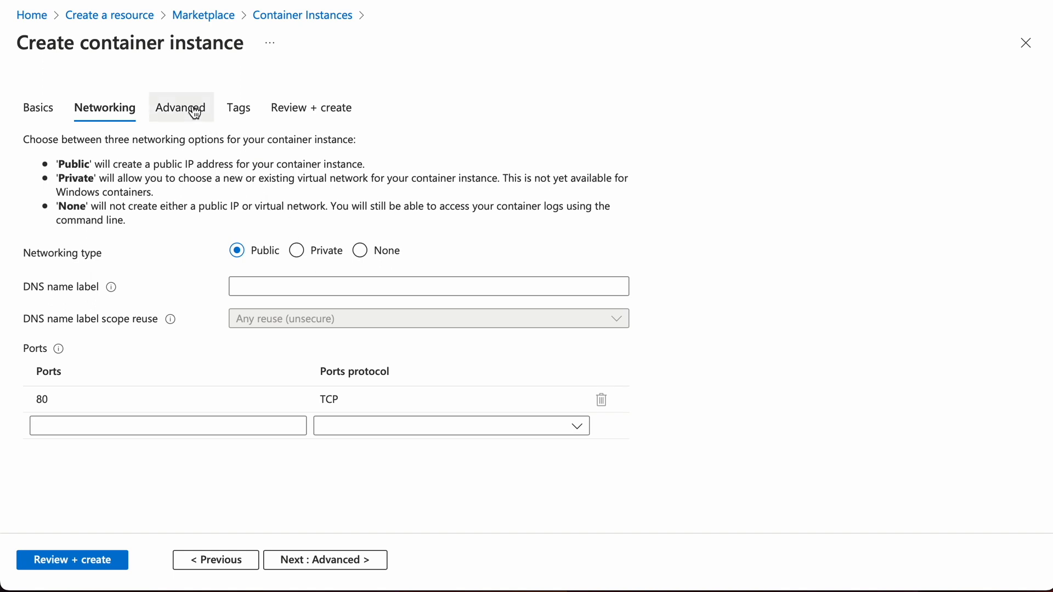
- Under Advanced, set restart policy Never and command override [ "tail", "-f", "/dev/null" ]
click(180, 108)
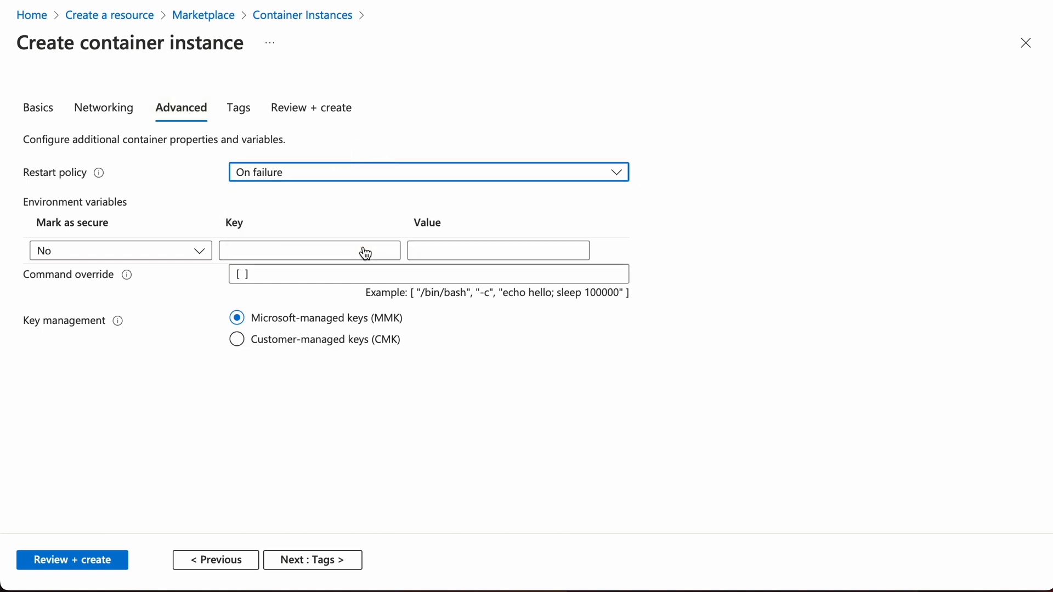
click(428, 173)
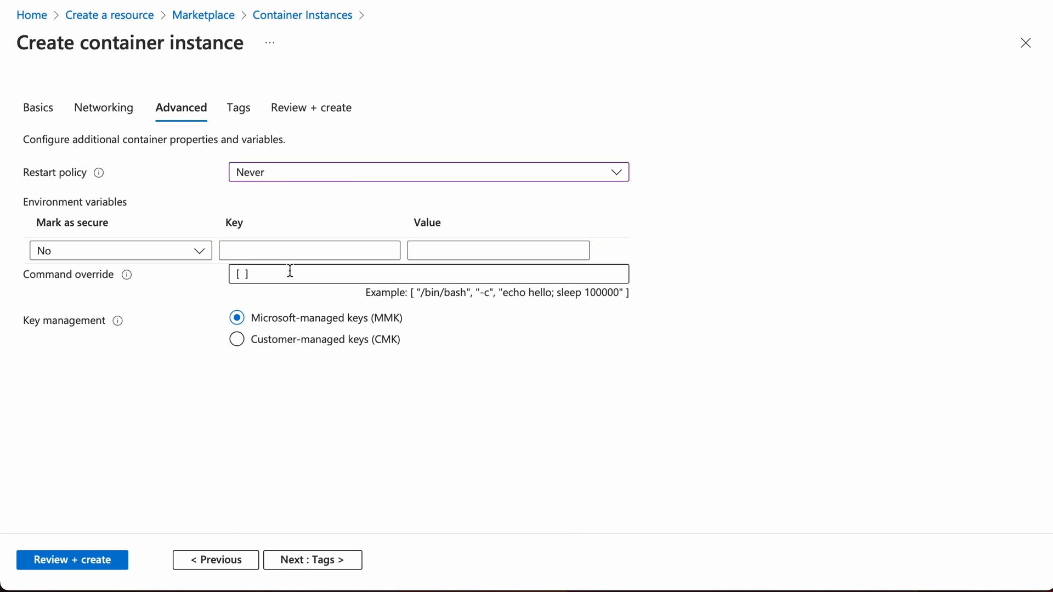
click(427, 273)
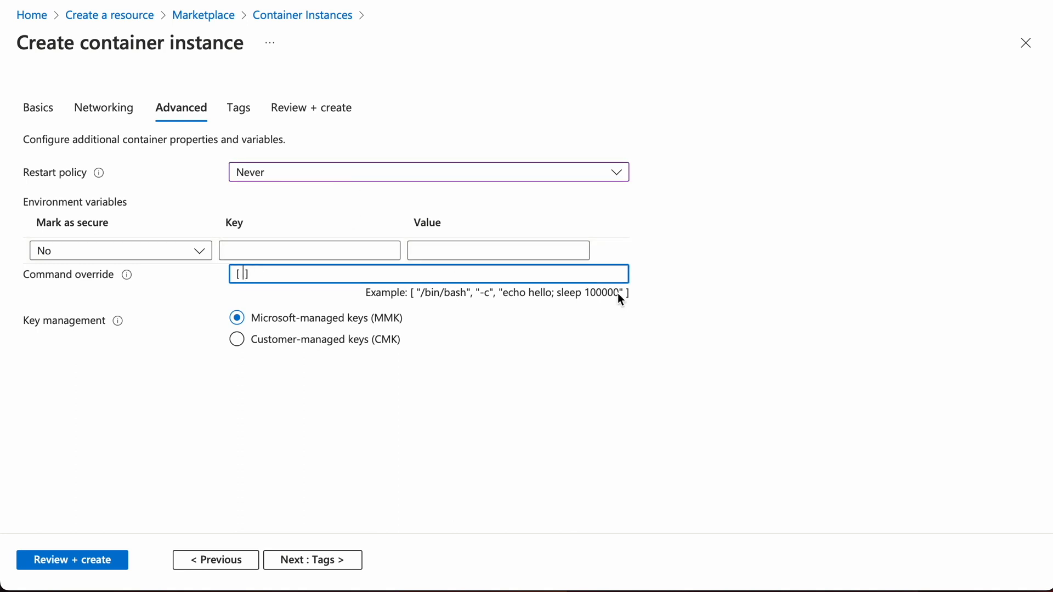
text("tail")
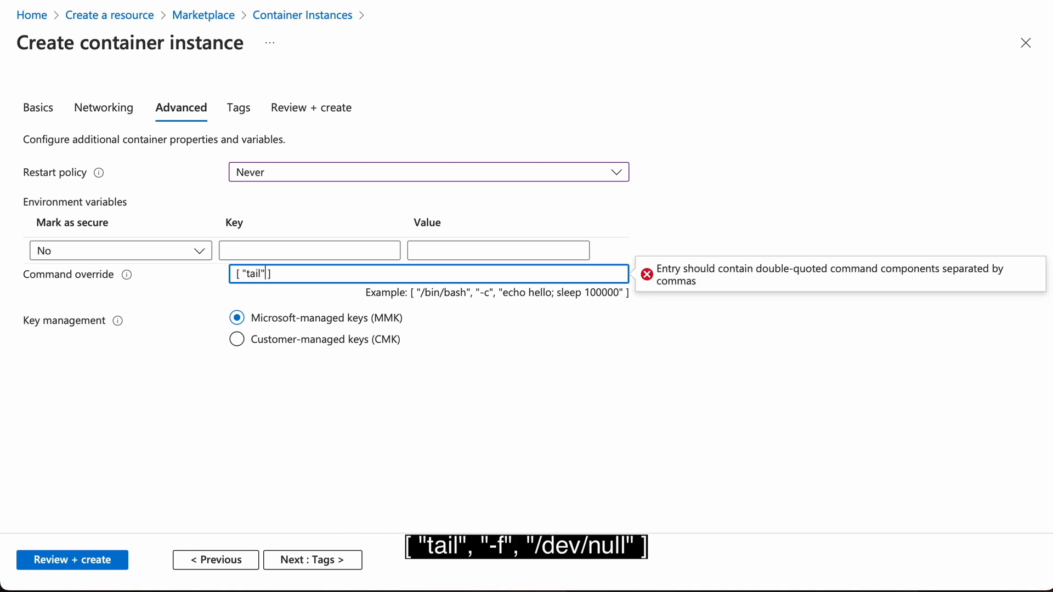
text(, "-f", "/dev/null)
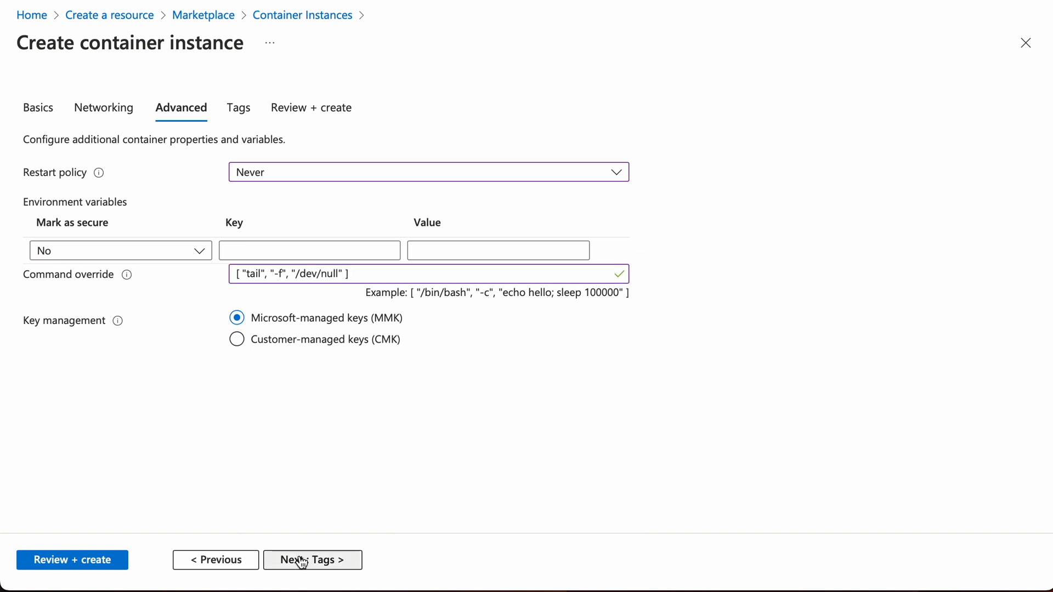
- Pass through Tags to Review + create, check validation and submit the deployment
click(311, 560)
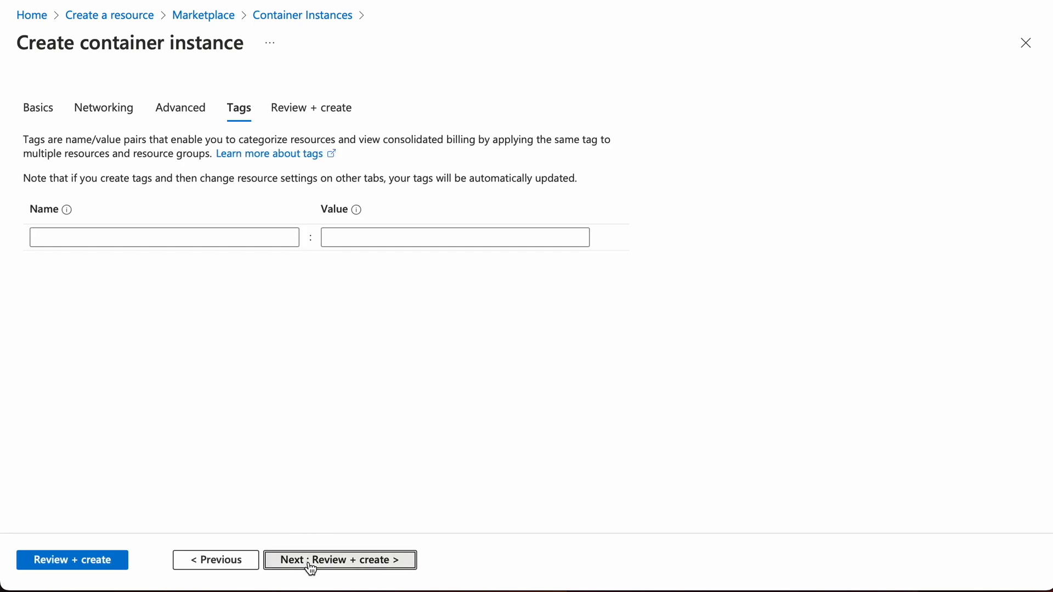
click(338, 559)
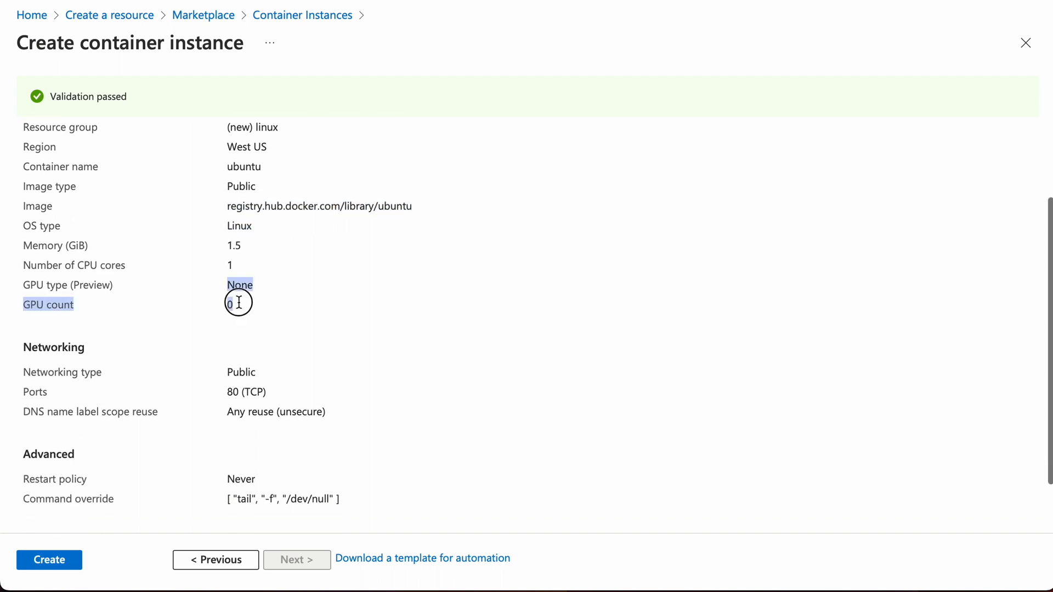
scroll(down, 3)
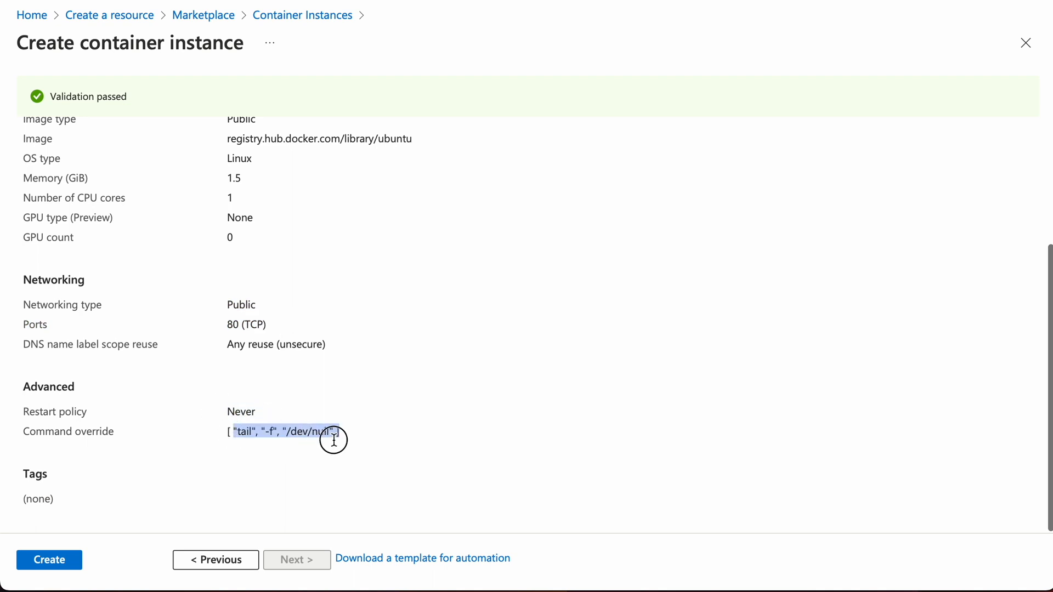
click(49, 560)
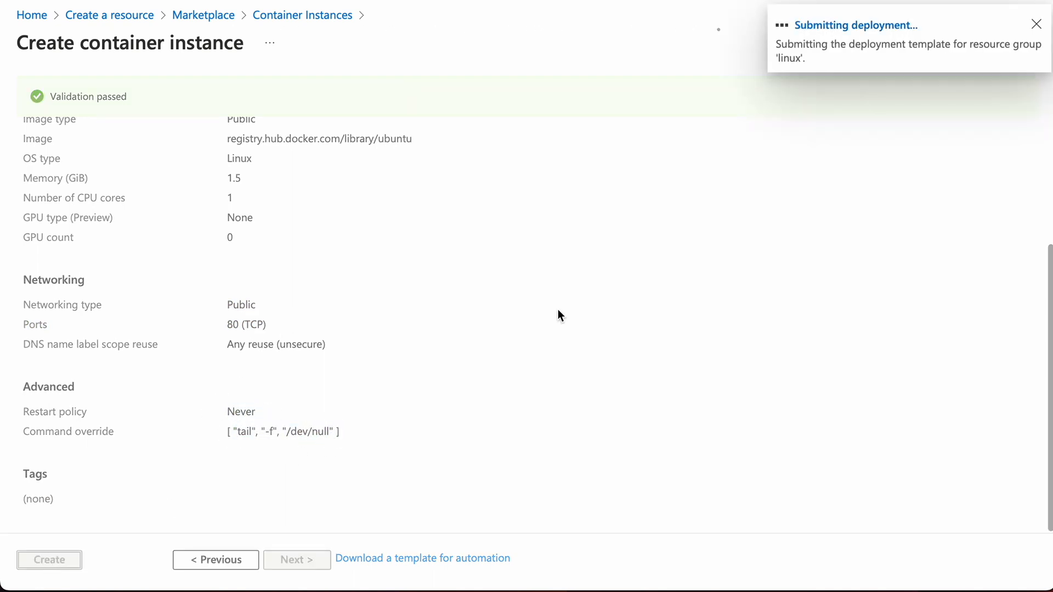
- Return to the portal home page while the linux deployment succeeds
click(49, 560)
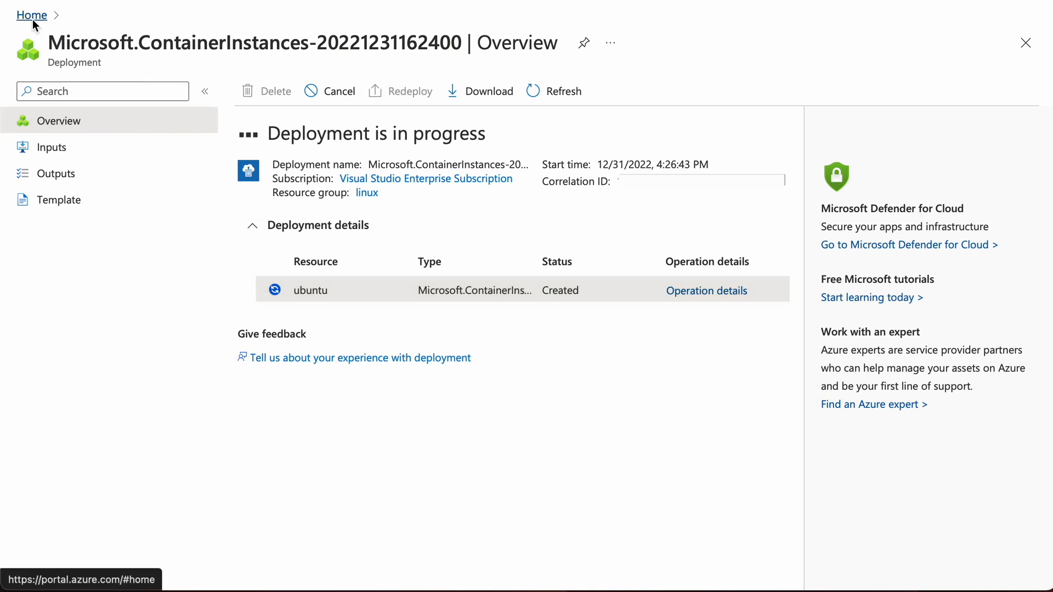
click(30, 15)
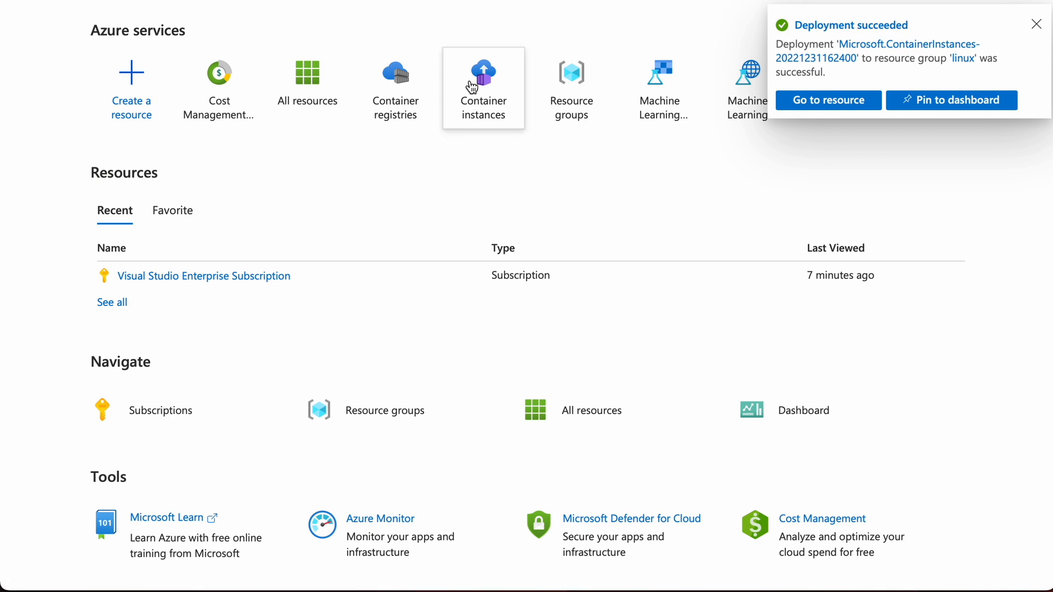
- View the ubuntu container instance, then the Azure CLI overview on Microsoft Learn
click(483, 88)
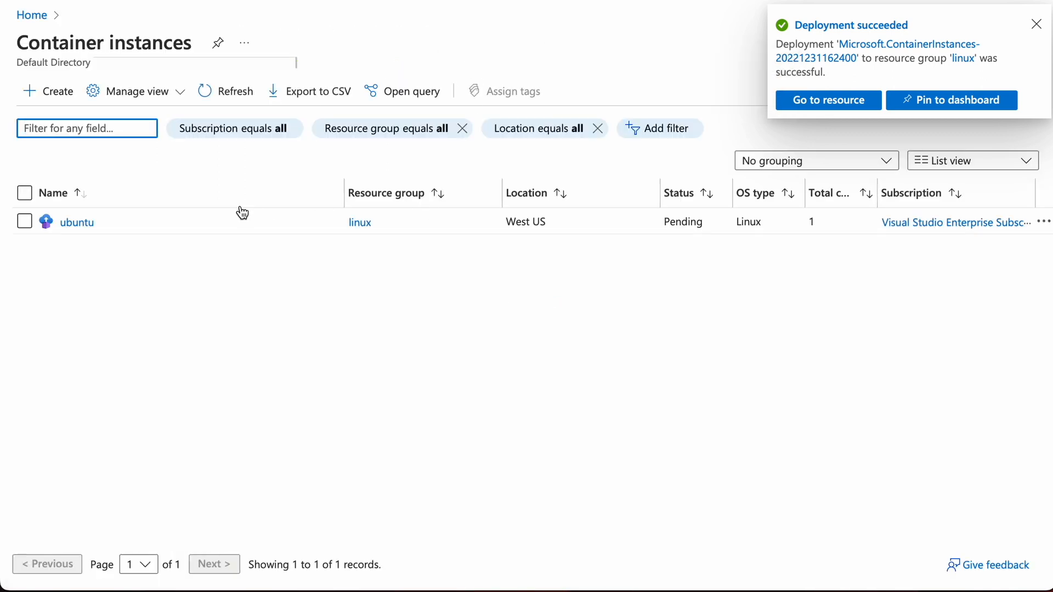
click(76, 221)
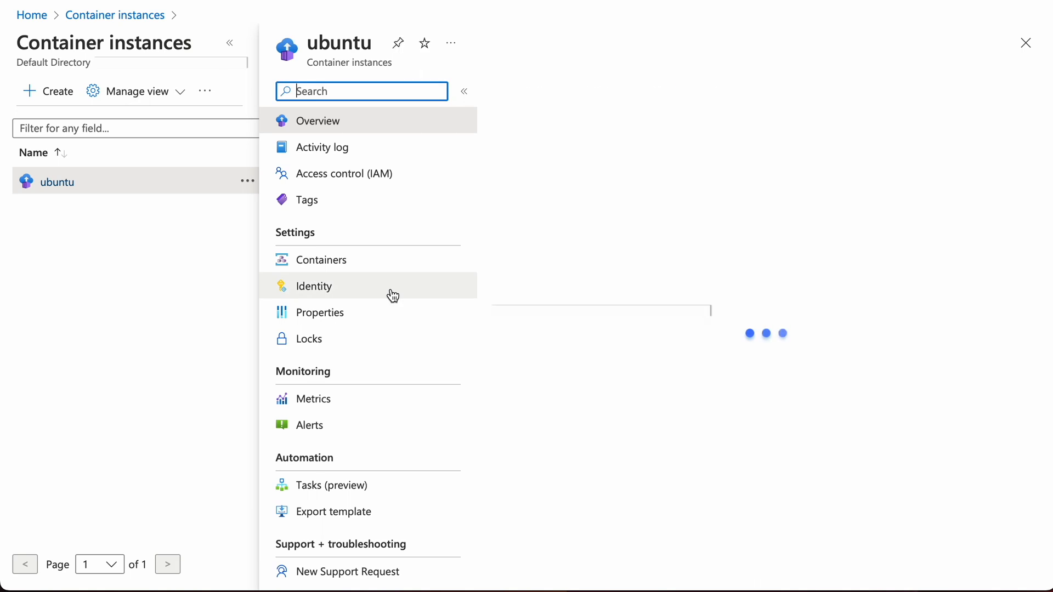
click(317, 121)
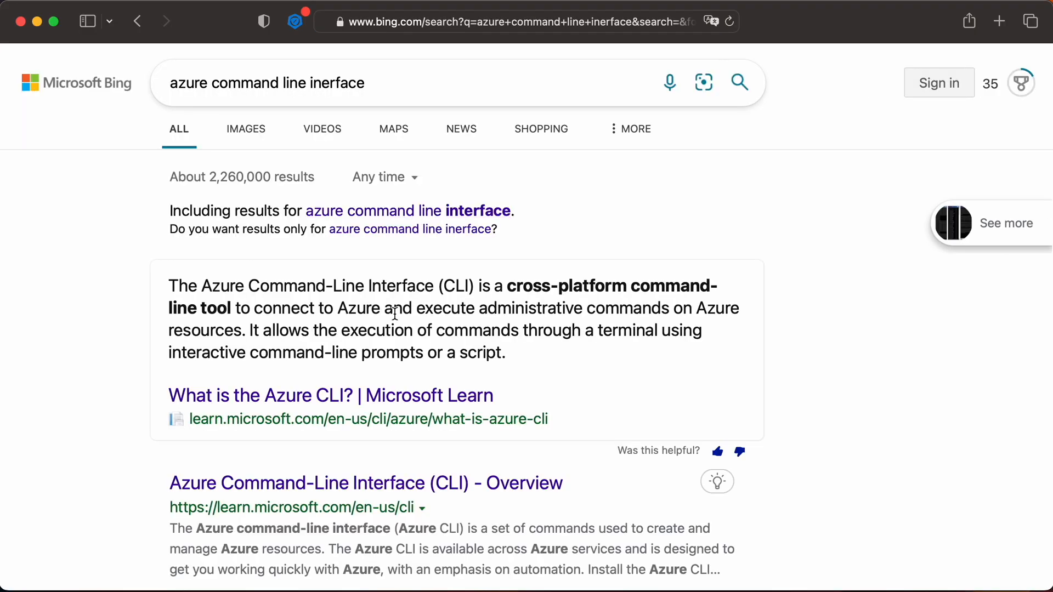
- Bring up a new Terminal window at an empty shell prompt
click(330, 396)
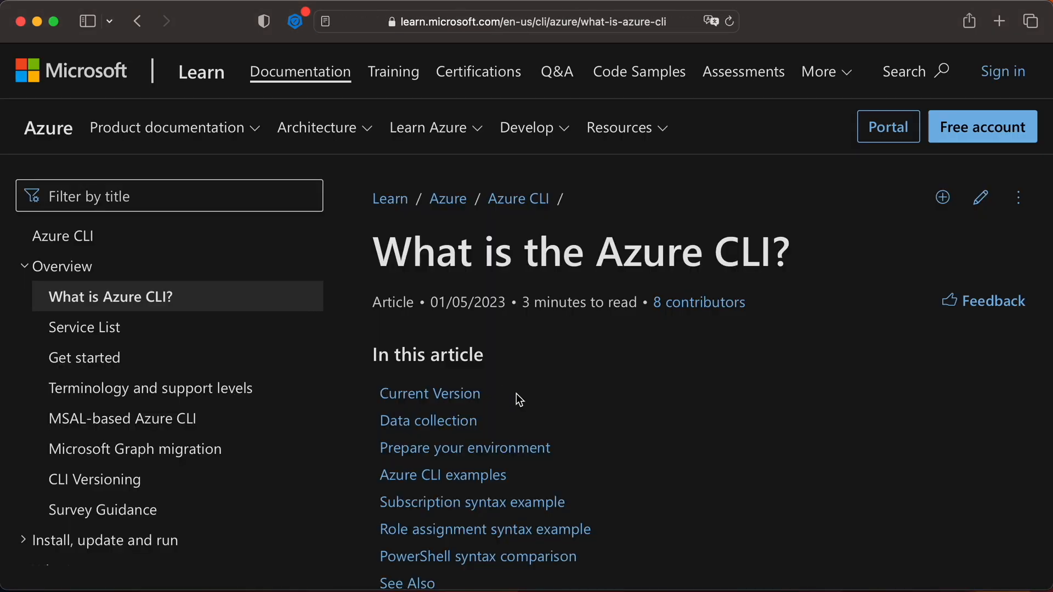
scroll(down, 3)
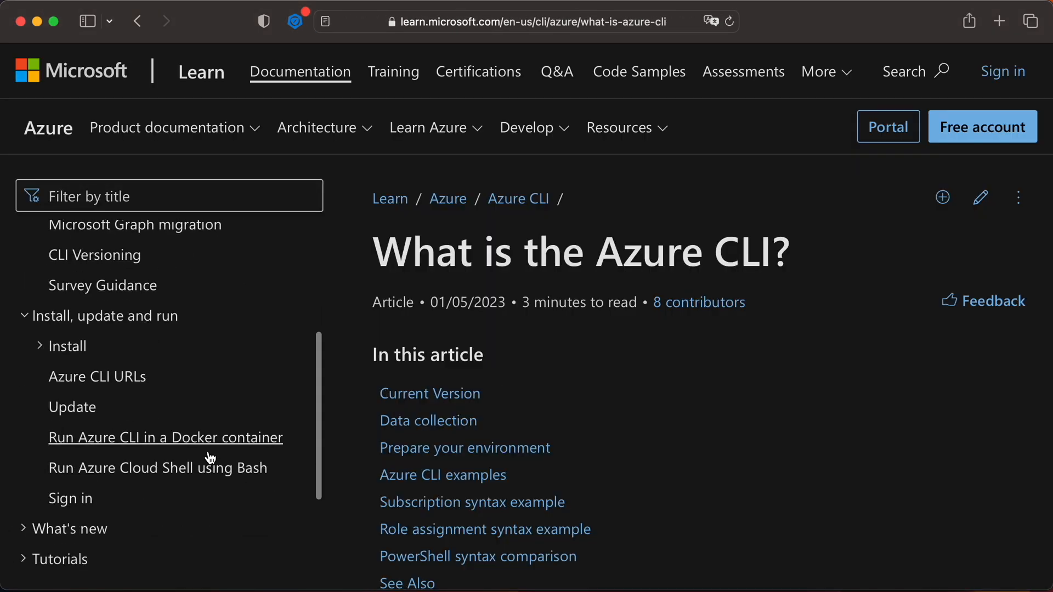
click(67, 346)
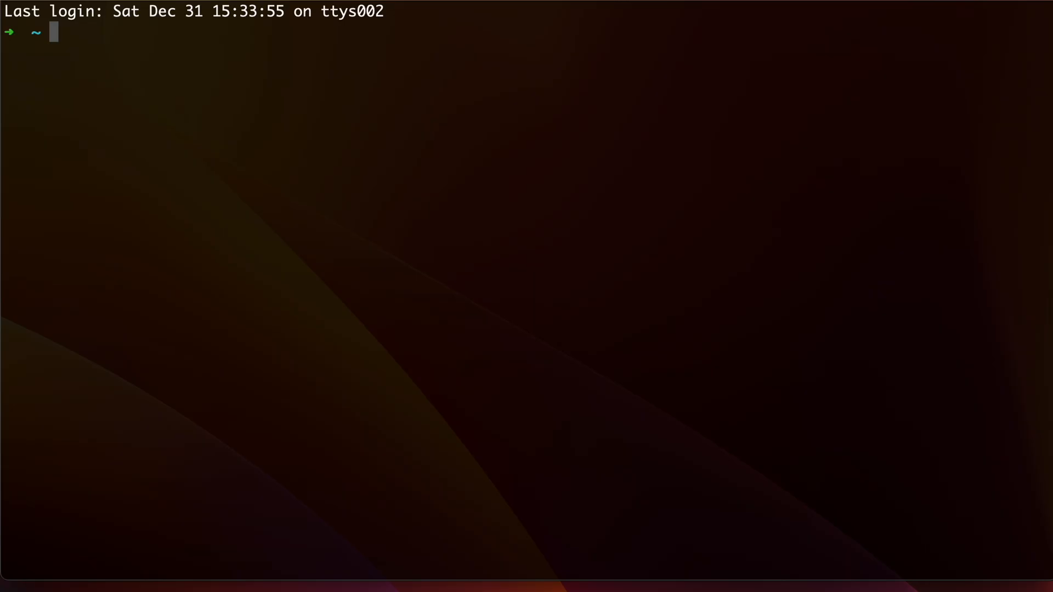
- Run az login and complete the Microsoft sign-in with the account password
text(az)
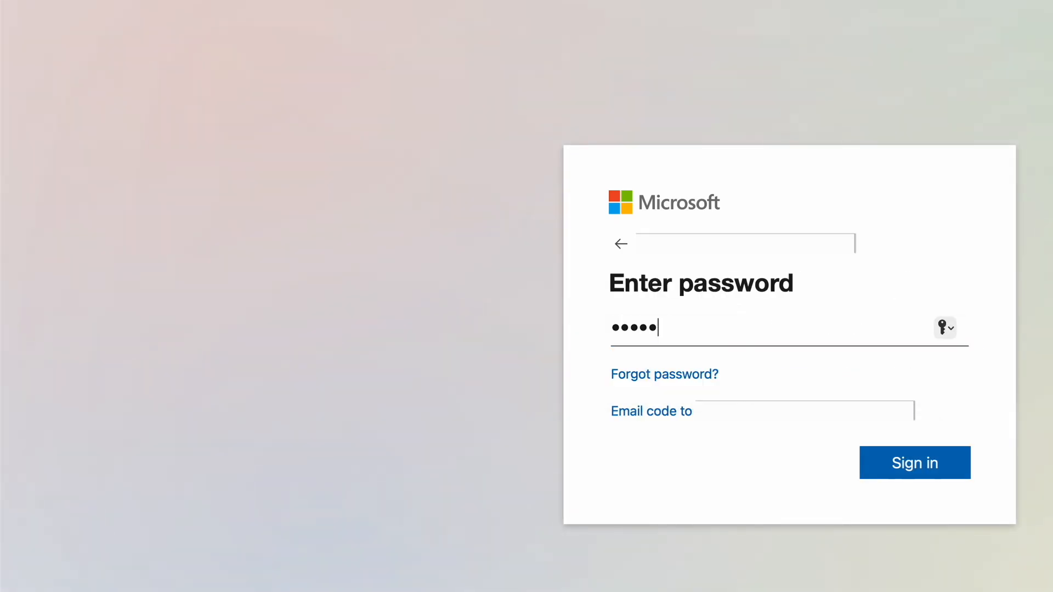
click(914, 462)
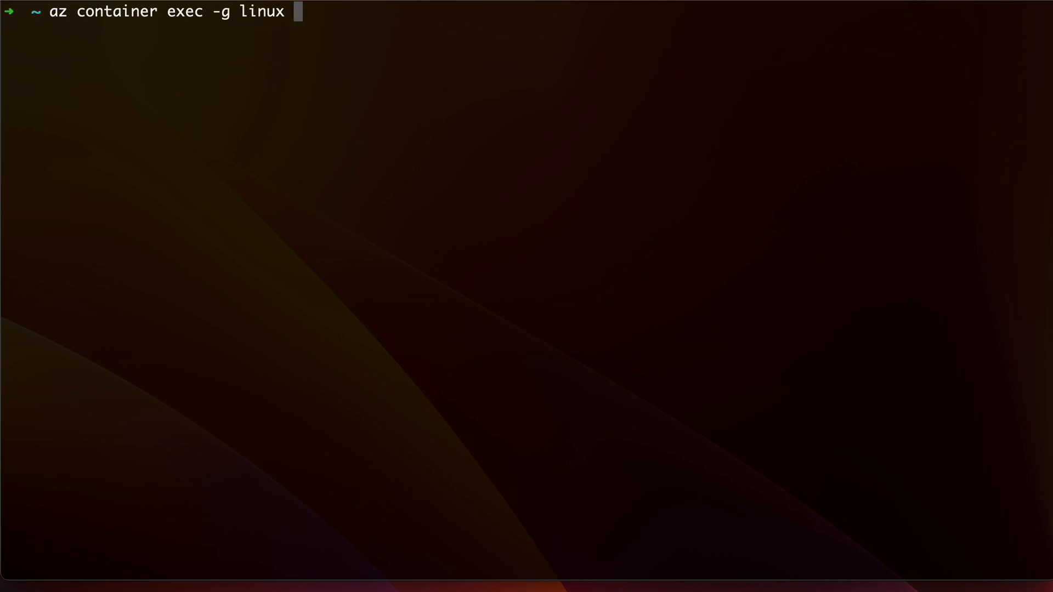
- Run az container exec -g linux -n ubuntu --exec-command "/bin/bash" to get a root shell
text(-n ubuntu)
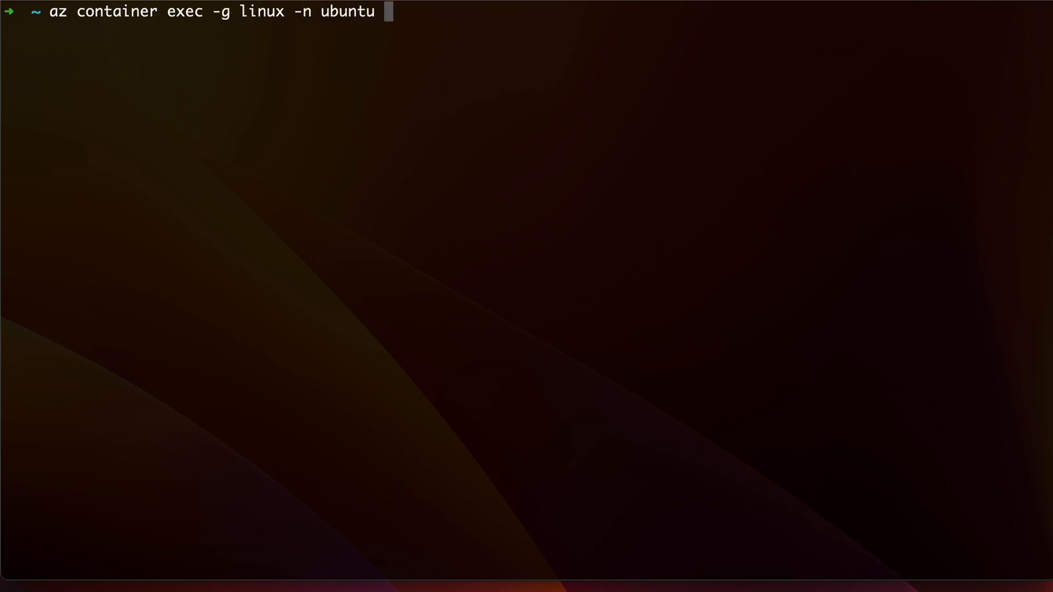
text(-)
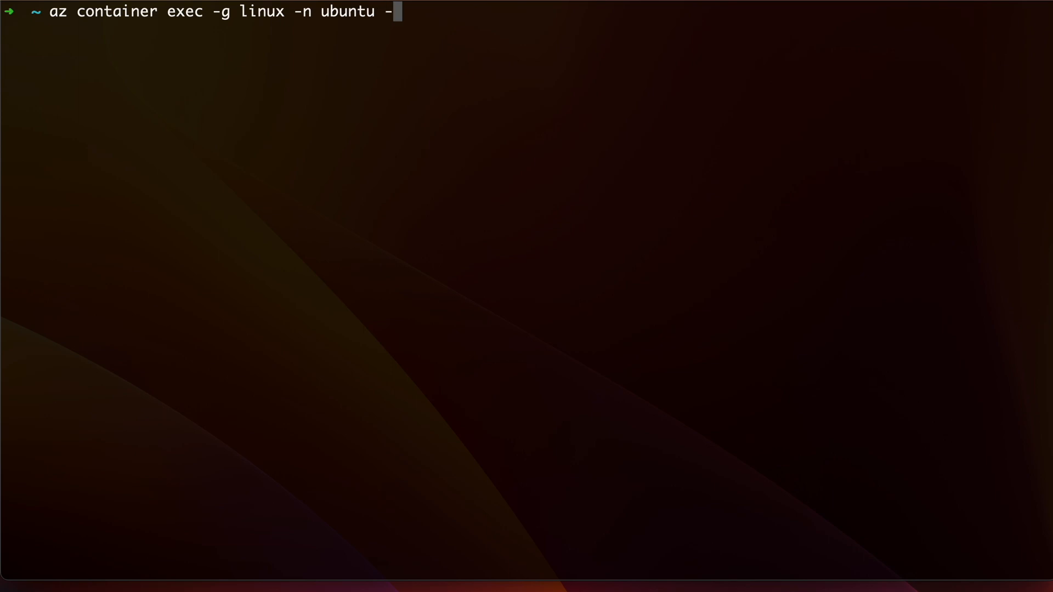
text(-exec-comman)
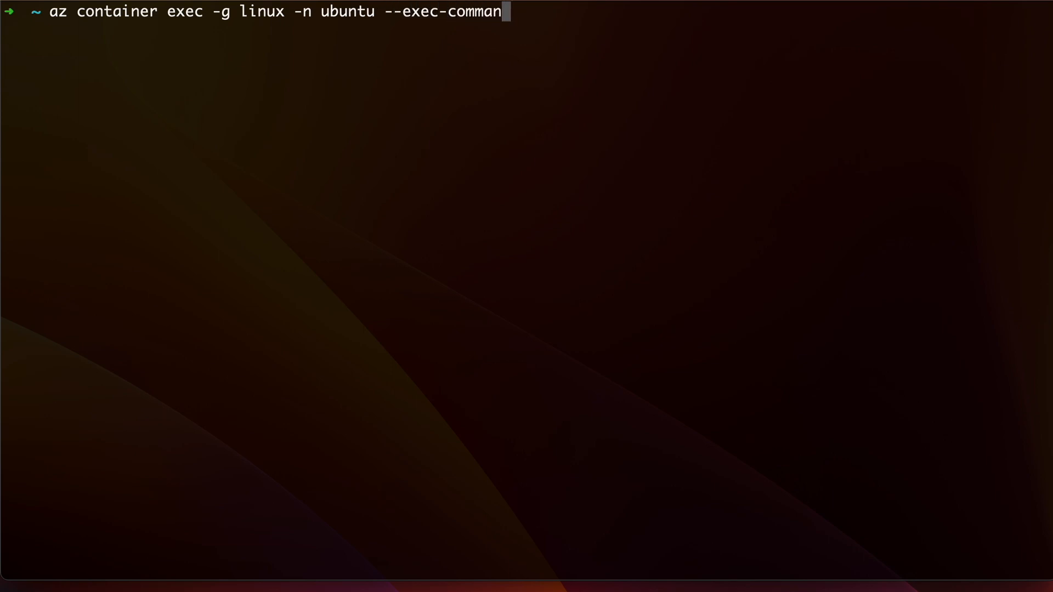
text("/b)
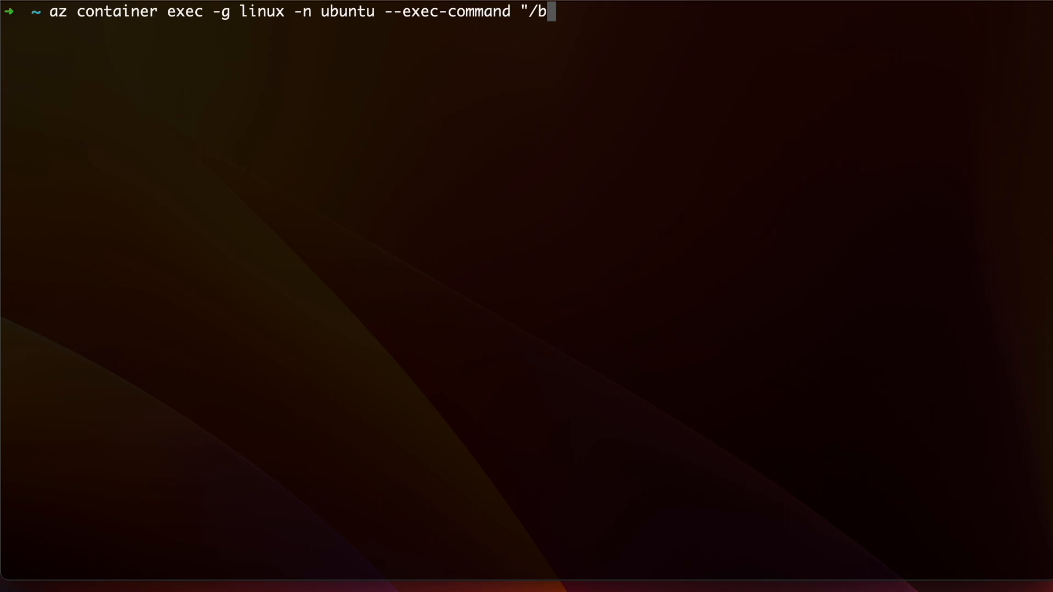
text(in/bash")
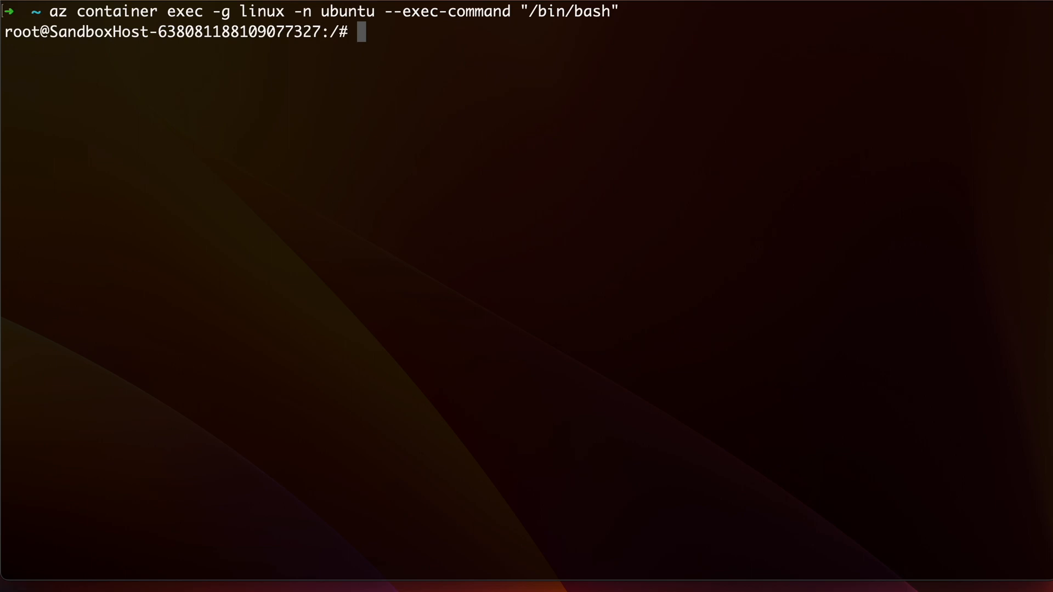
- Inside the container, run 'apt-get update && apt-get install lsb' so lsb_release reports a version, then exit
text(ls)
text(a)
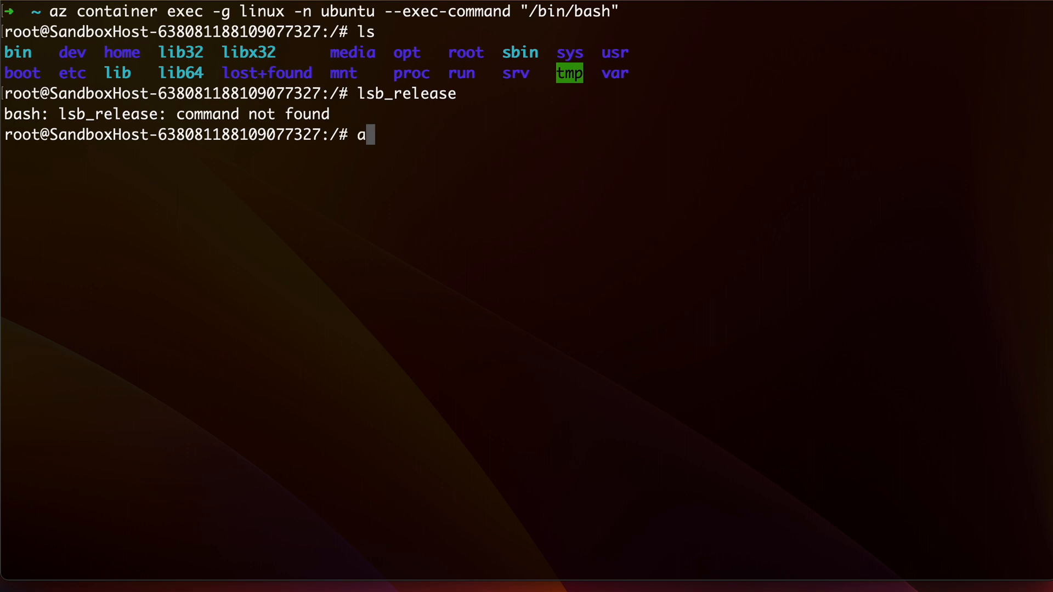
text(pt-get update)
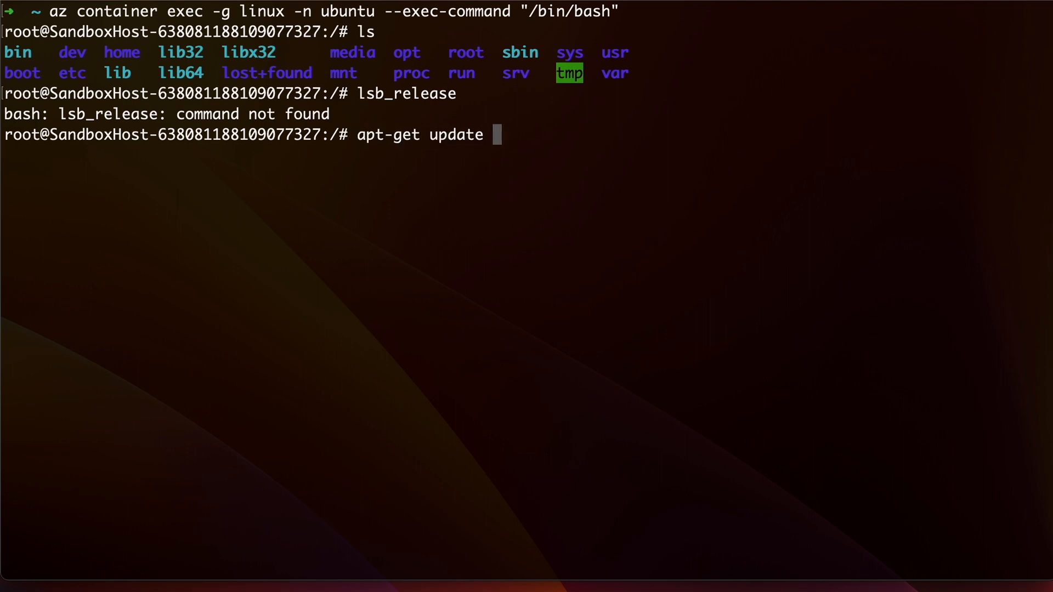
text(&& apt-get install)
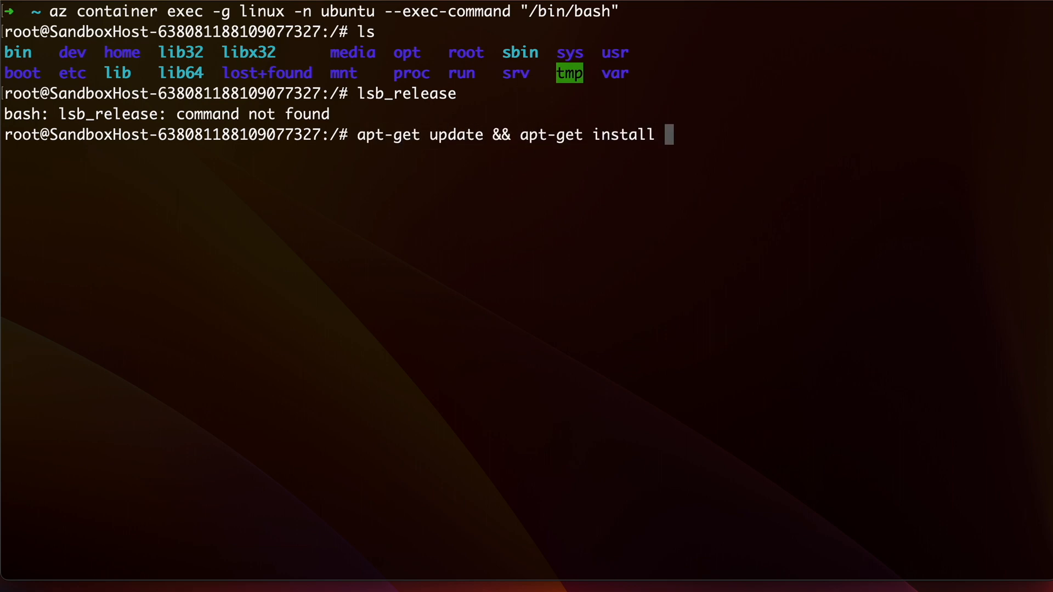
key(Return)
text(lsb_releas)
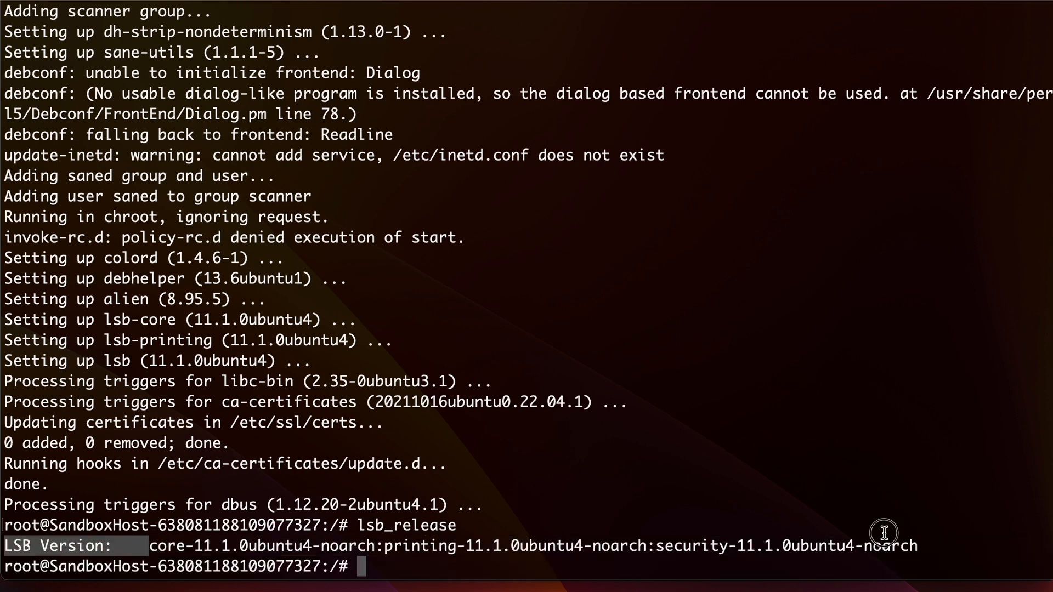
text(exit)
text(az container --help)
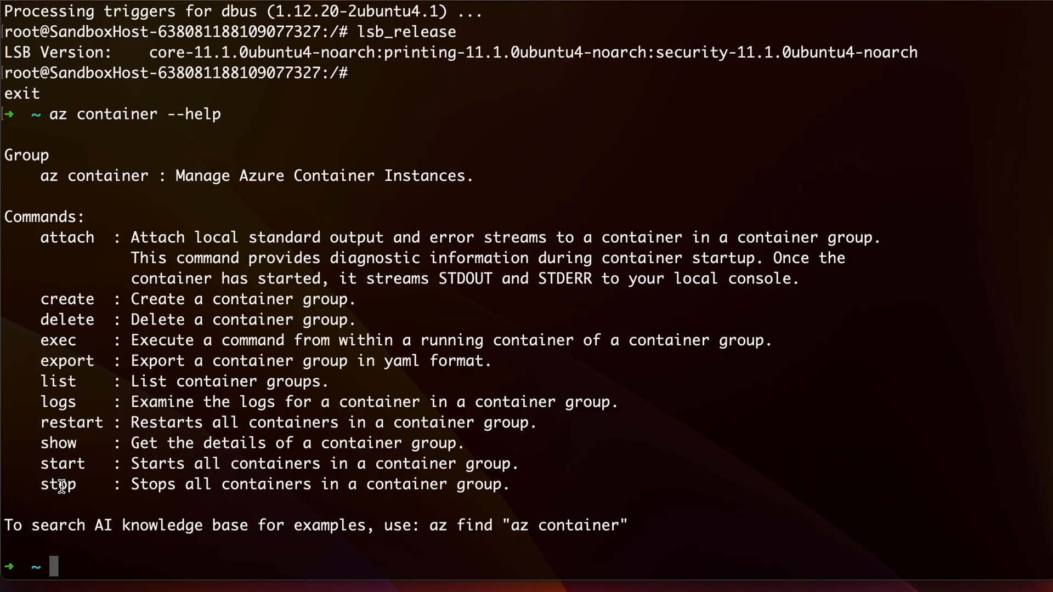
- Stop the container group with 'az container stop -n ubuntu -g linux'
text(a)
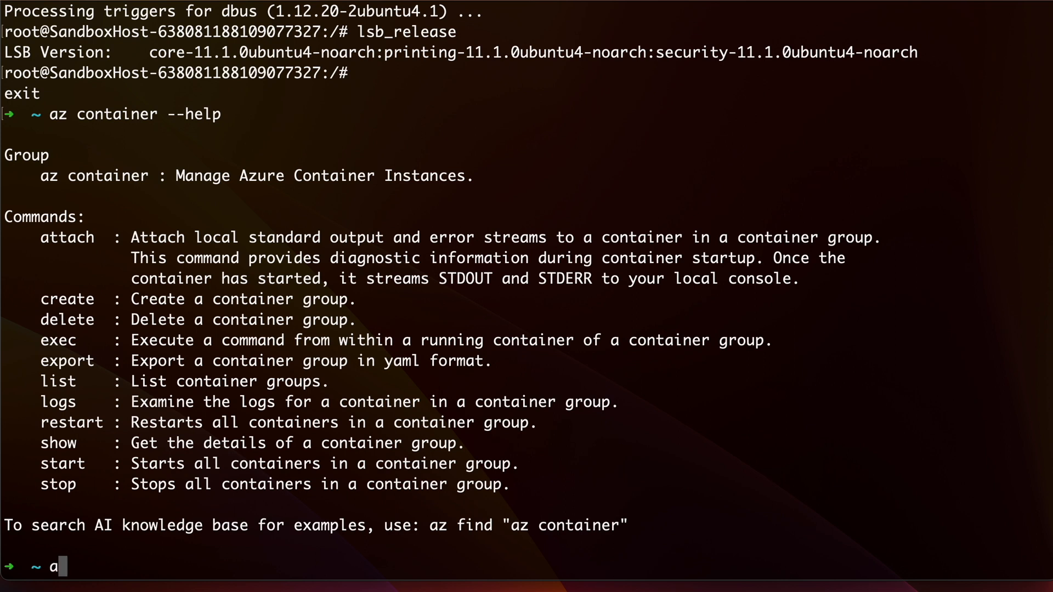
text(z container stop)
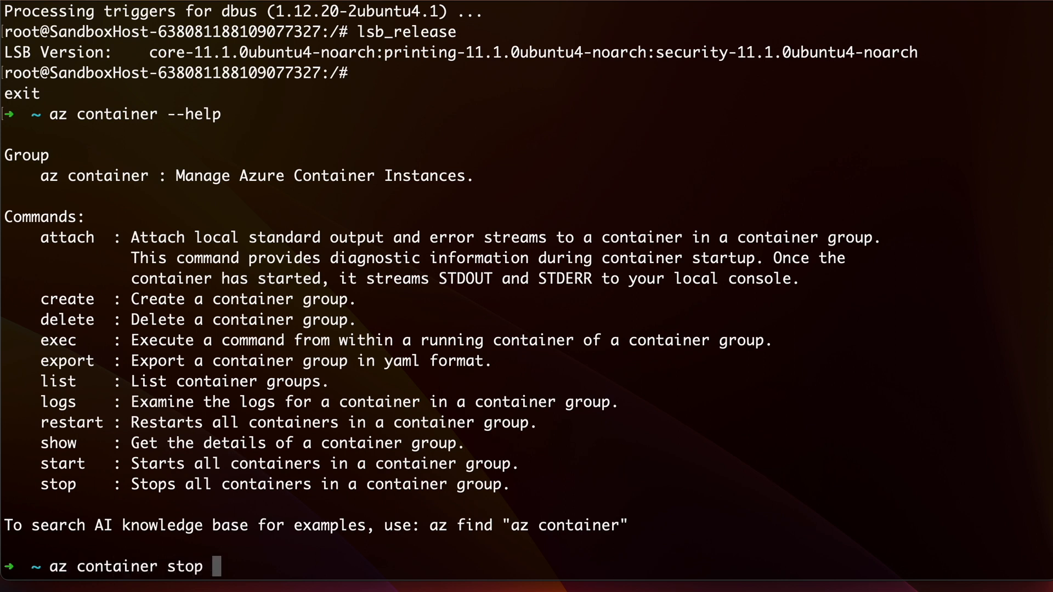
text(-n)
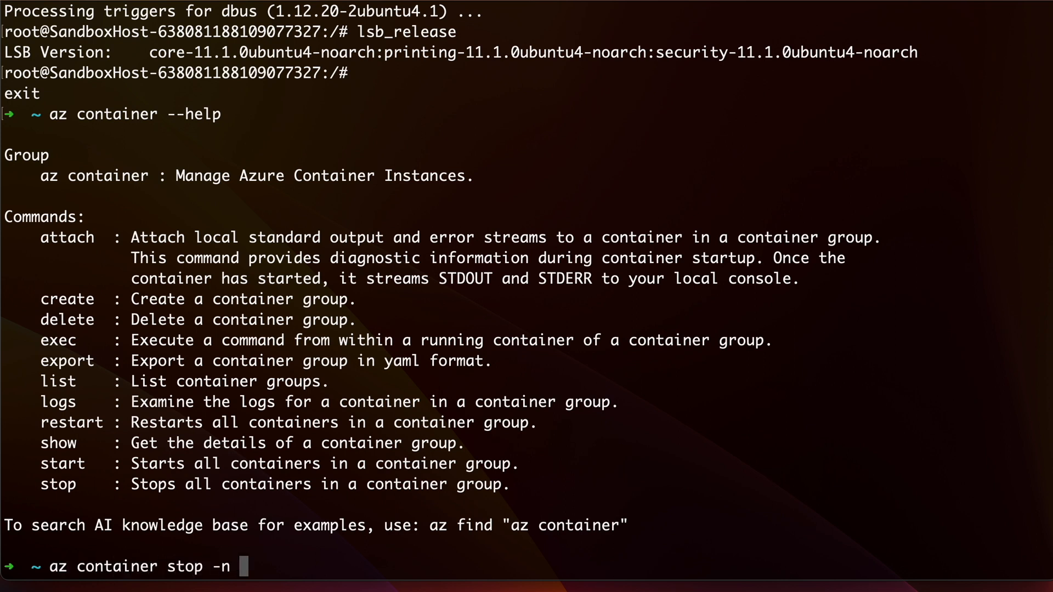
text(ubuntu -g lin)
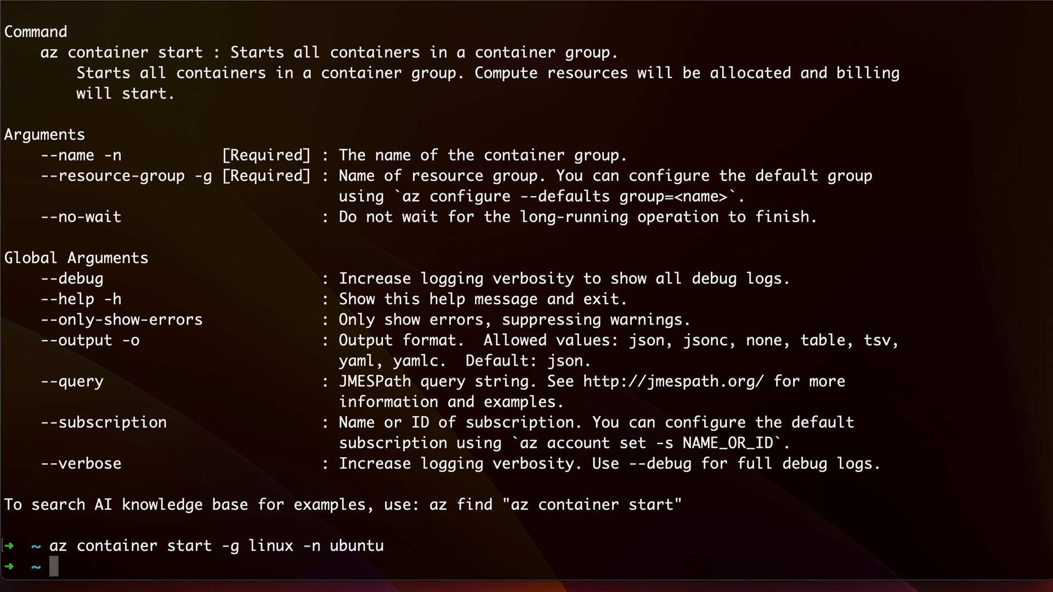
- Reopen a bash shell in the restarted ubuntu container and find lsb_release missing again
text(az container exec -g linux -n ubuntu --exec-command "/bin/bash")
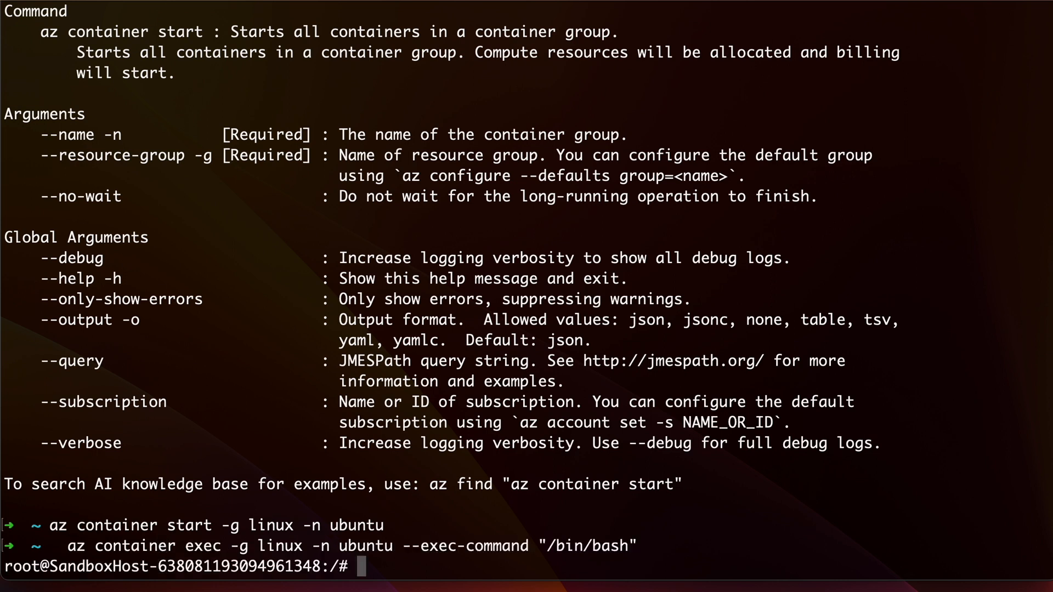
text(lsb_release)
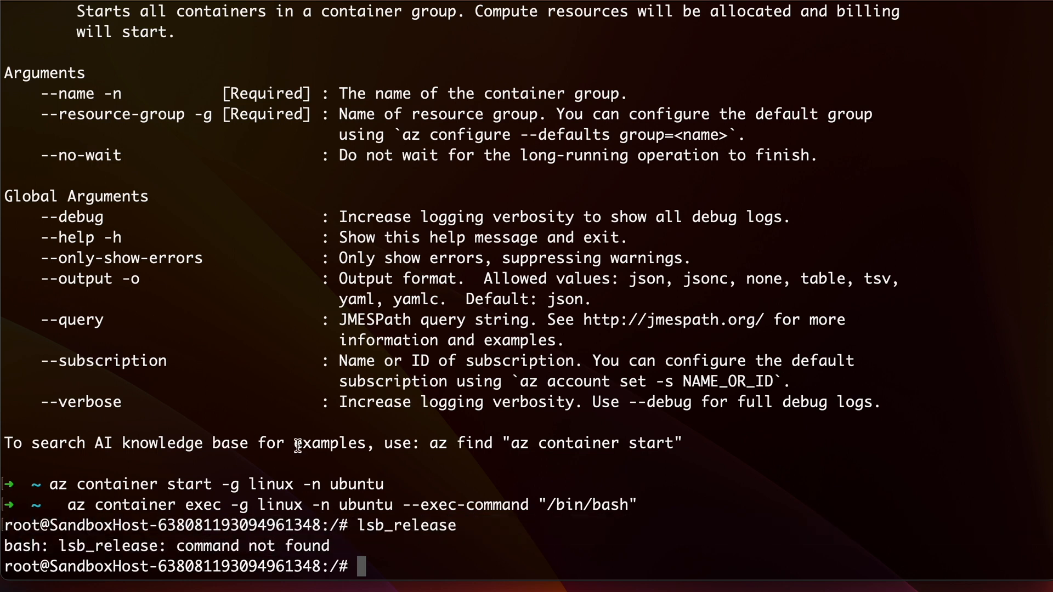
mouse_move(584, 408)
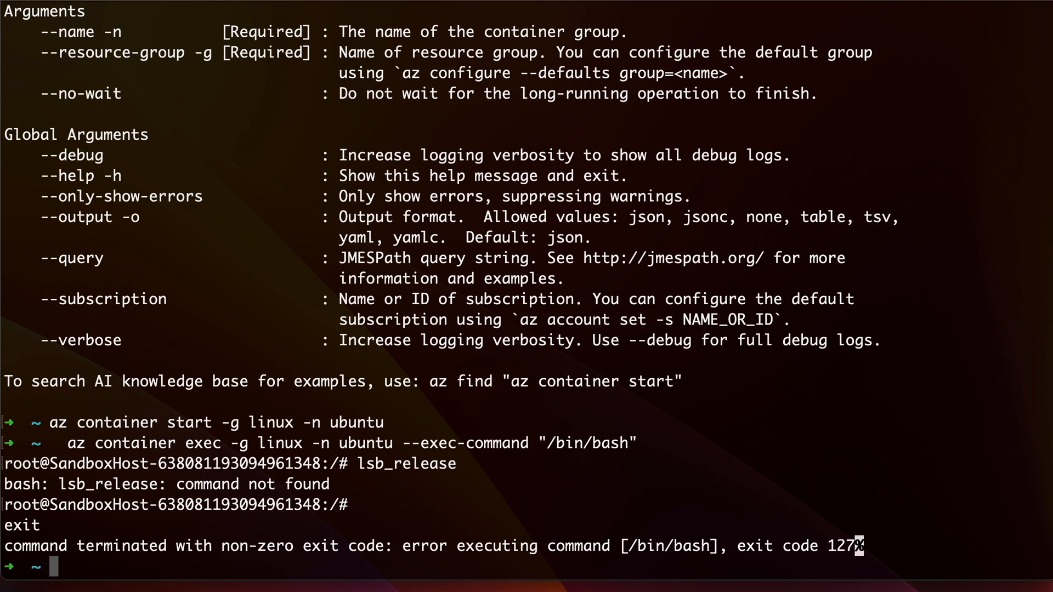
text(a)
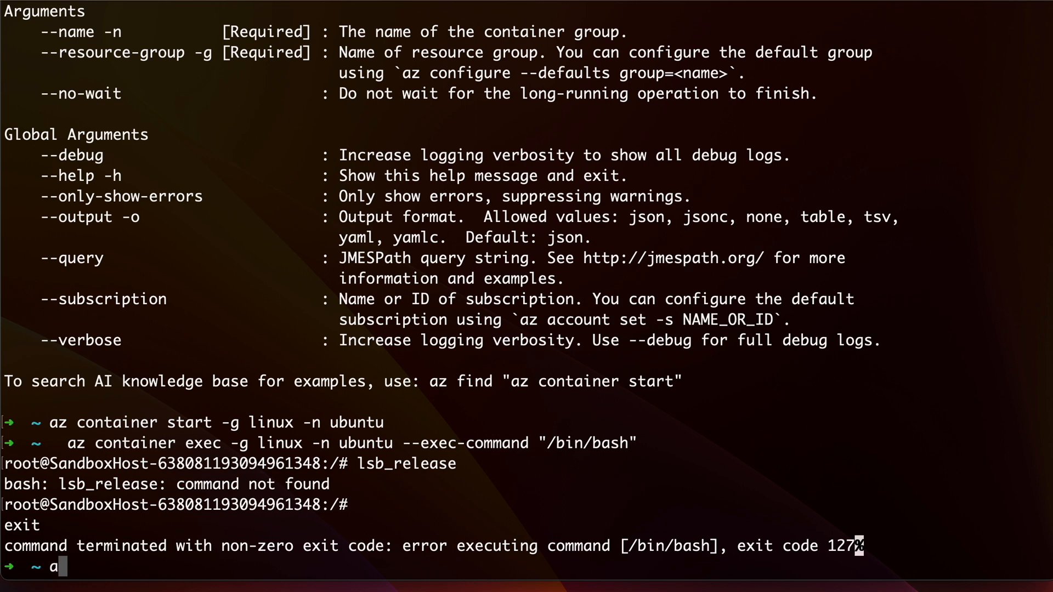
- Delete the container group with 'az container delete -g linux -n ubuntu' and confirm with y
text(z container delete)
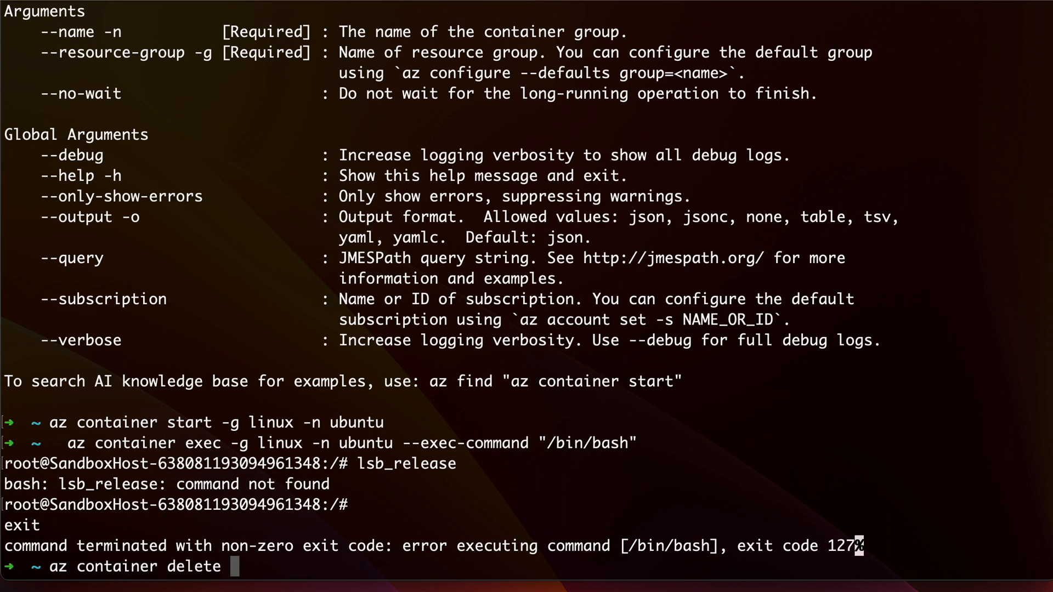
text(-g linux -n ubuntu)
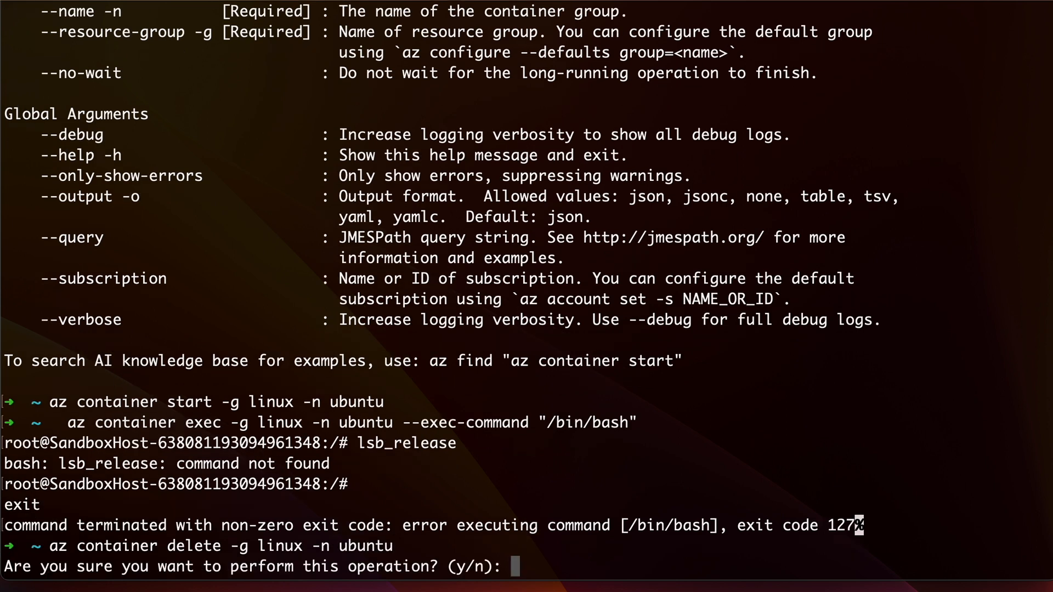
text(y)
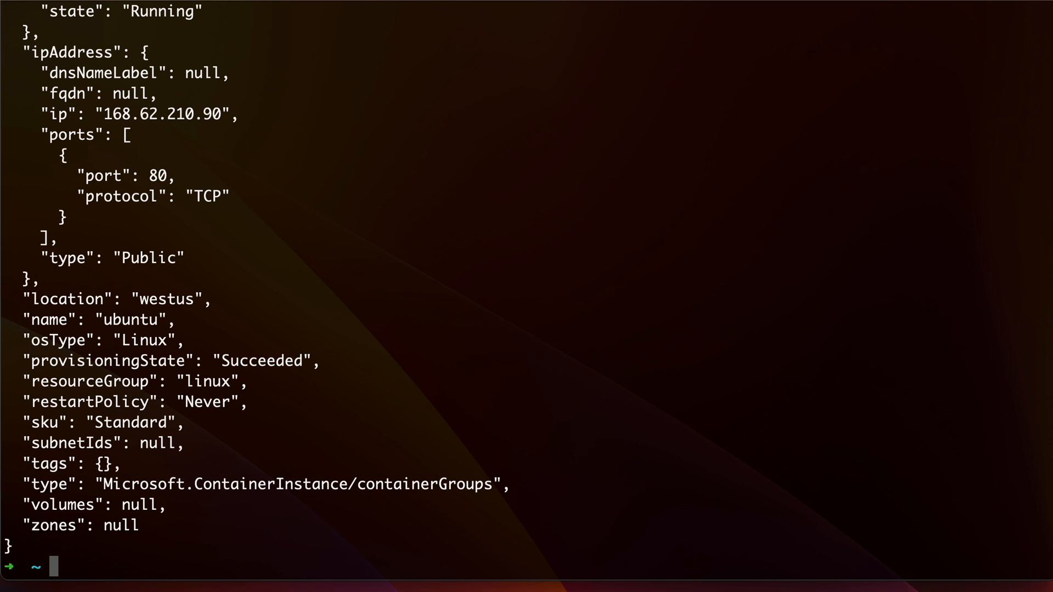
- Recreate ubuntu in group linux with restart policy Never, command 'tail -f /dev/null', image registry.hub.docker.com/library/ubuntu
text(az container c)
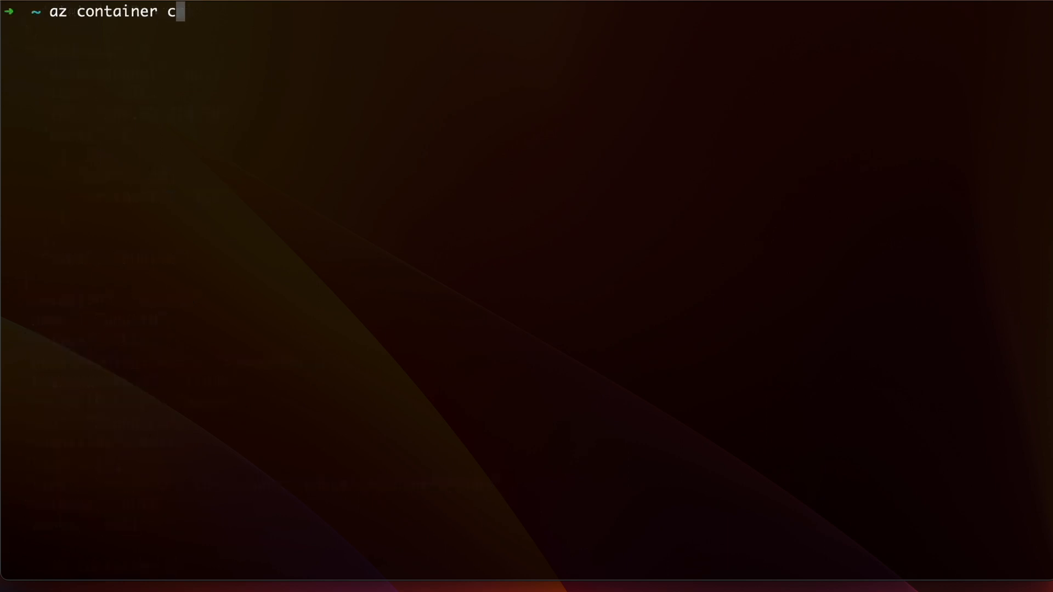
text(reate -g linux -n ubuntu --restart-po)
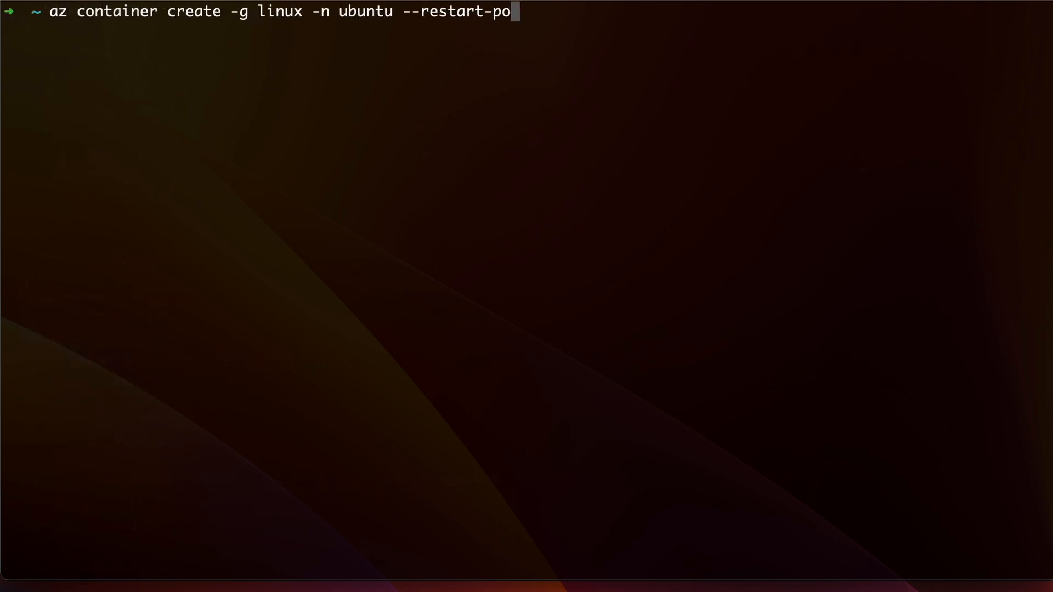
text(licy Never --command-line "tail -)
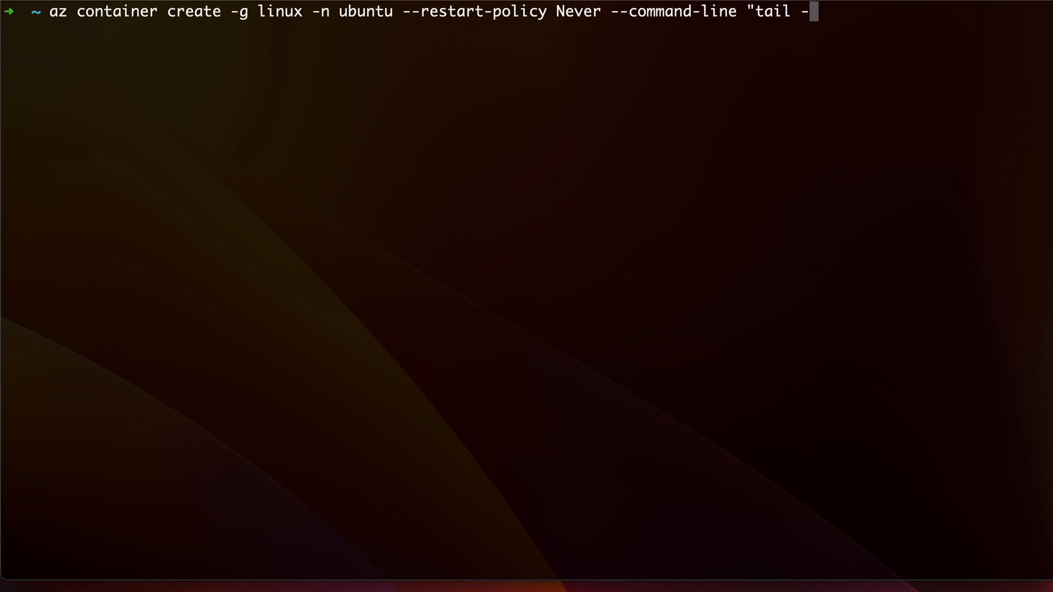
text(f /dev/null" --image registry.hub.docker.com/library/ubuntu)
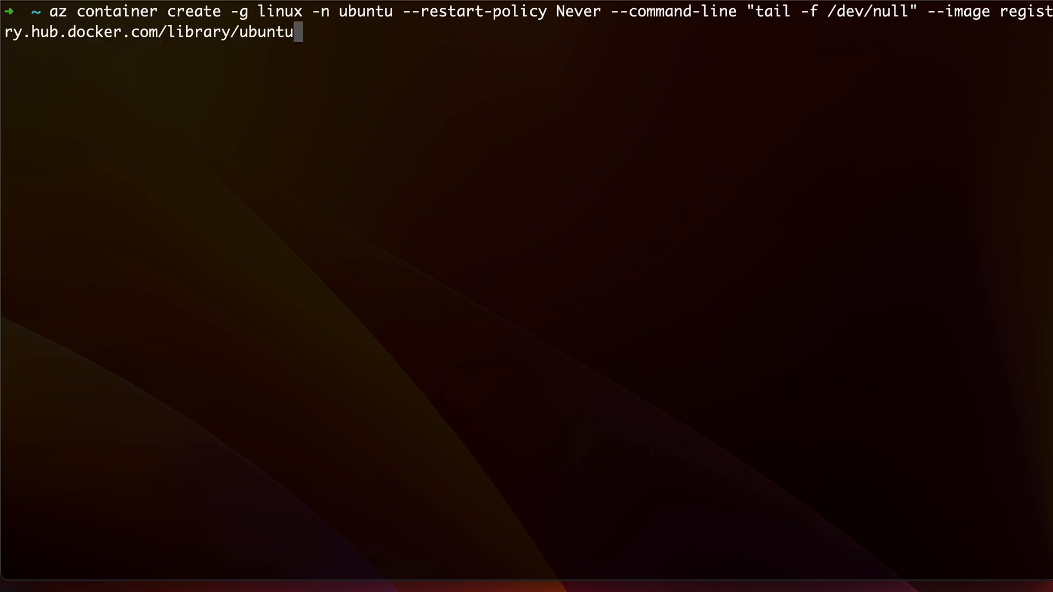